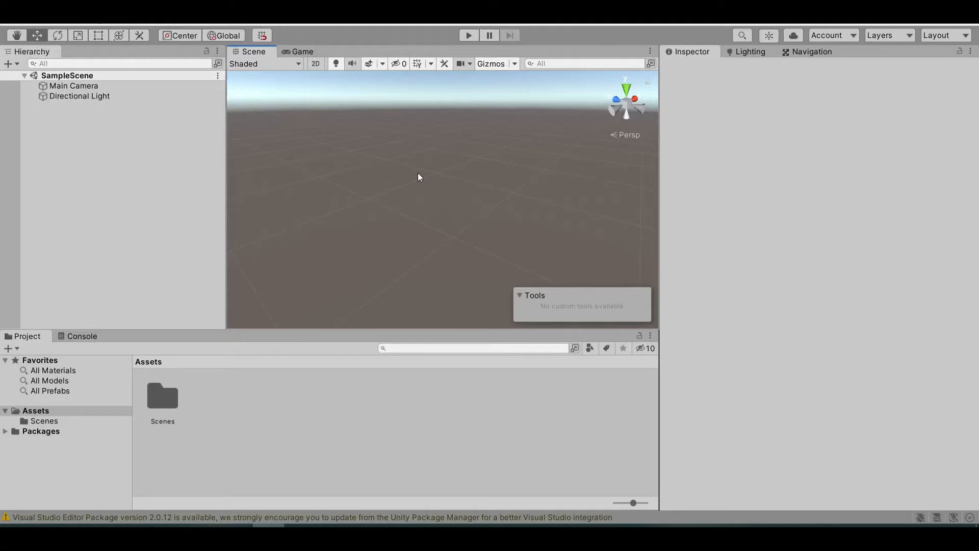
mouse_move(365, 129)
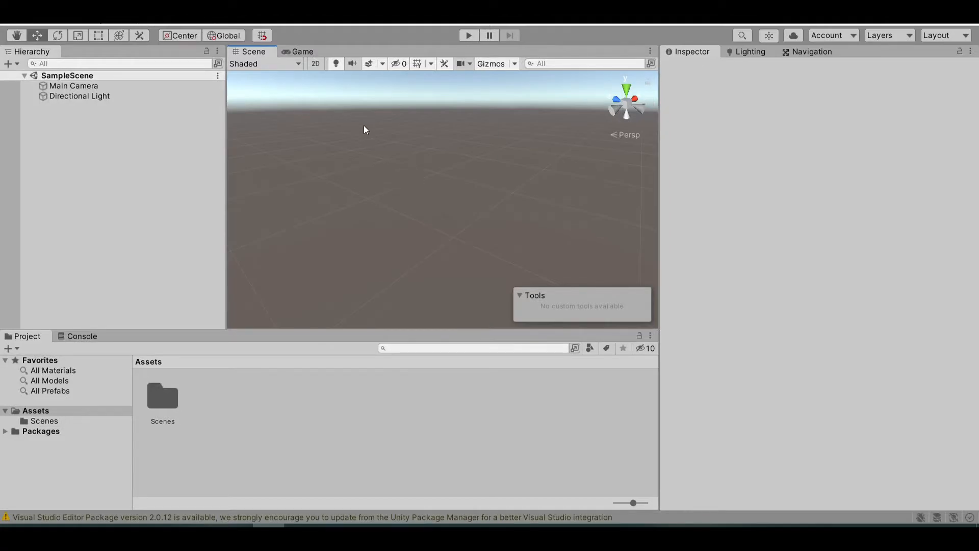
mouse_move(315, 158)
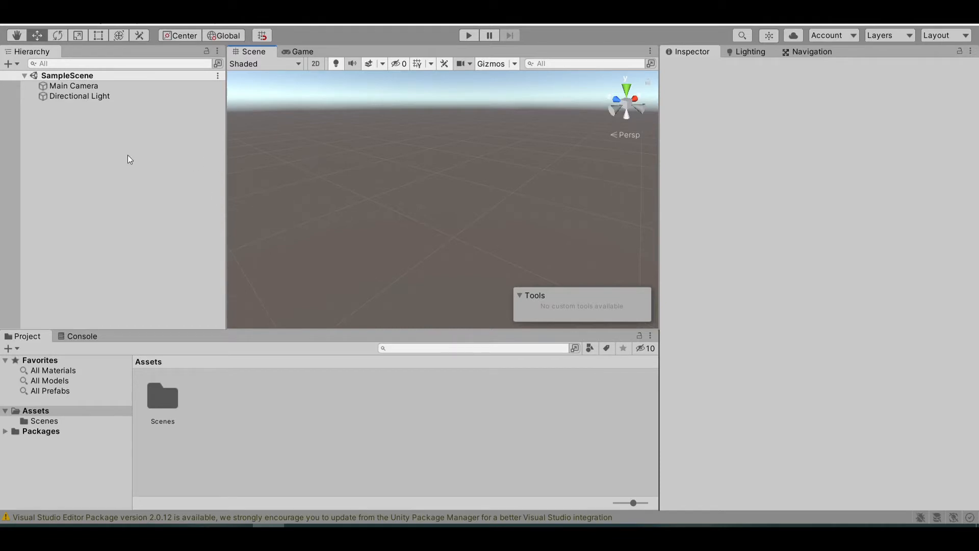
mouse_move(114, 165)
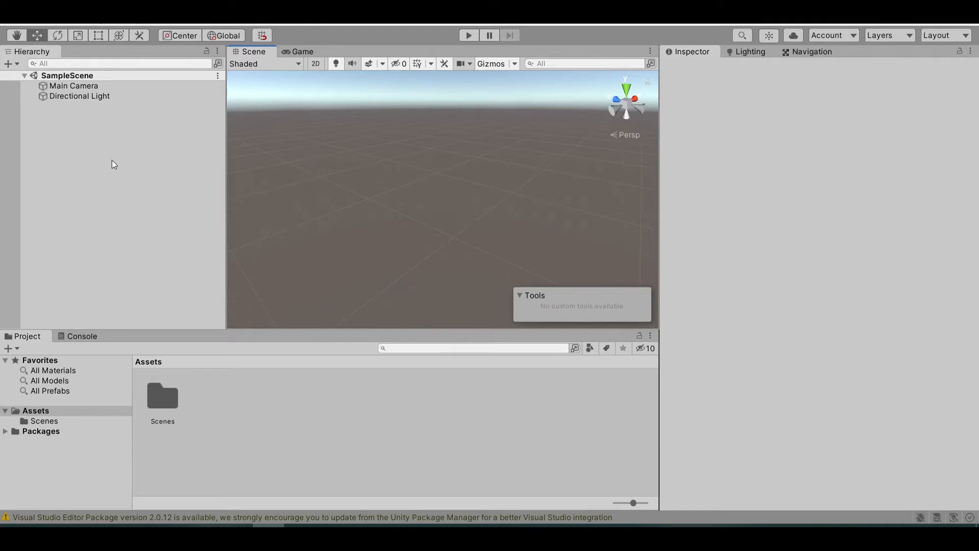
Add a cube named Platform1 at Z -30, scaled to 10 × 1 × 5
right_click(113, 164)
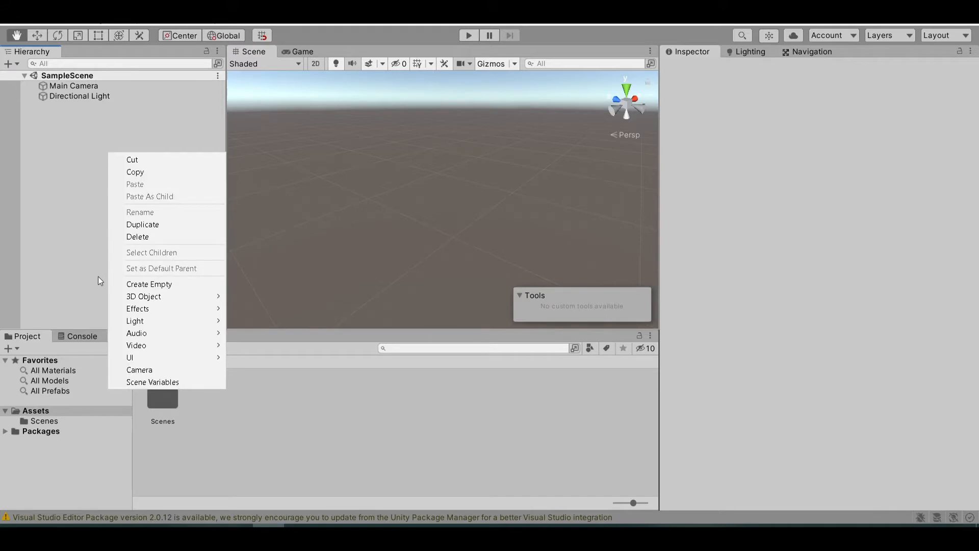
mouse_move(142, 295)
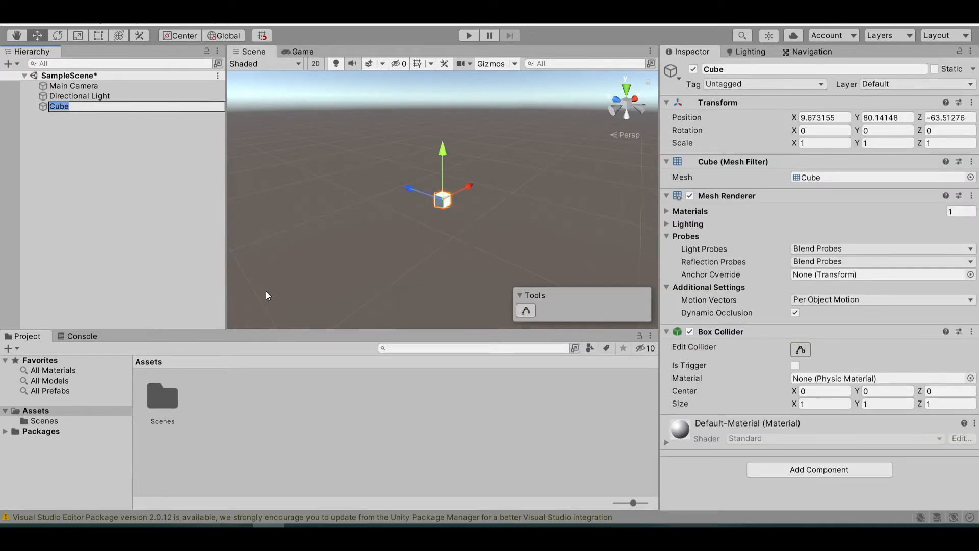
type("Platform1")
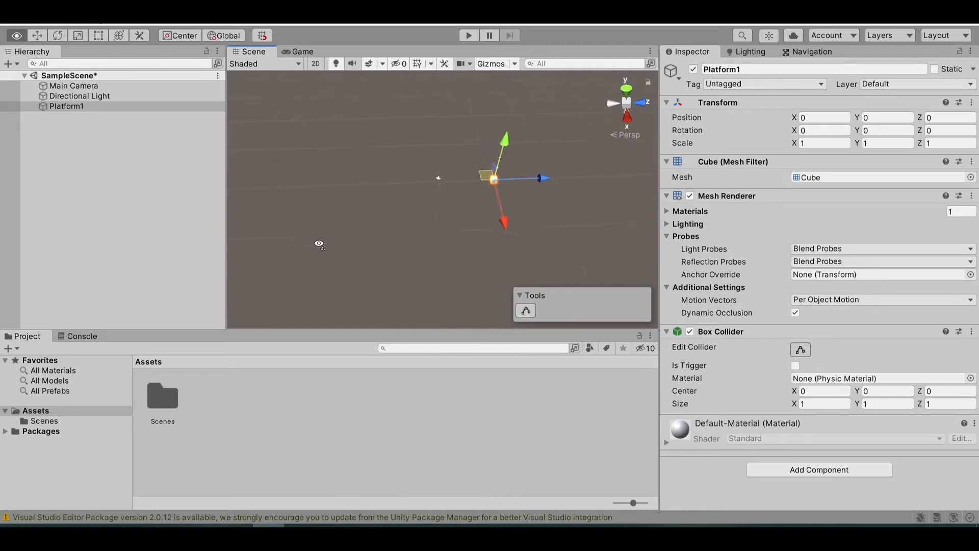
left_click_drag(493, 178, 394, 178)
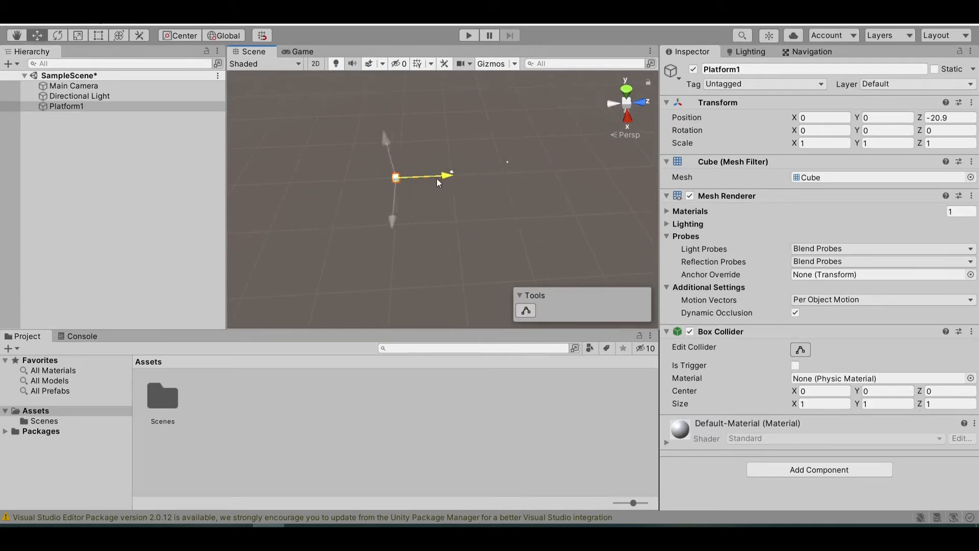
left_click_drag(447, 173, 344, 183)
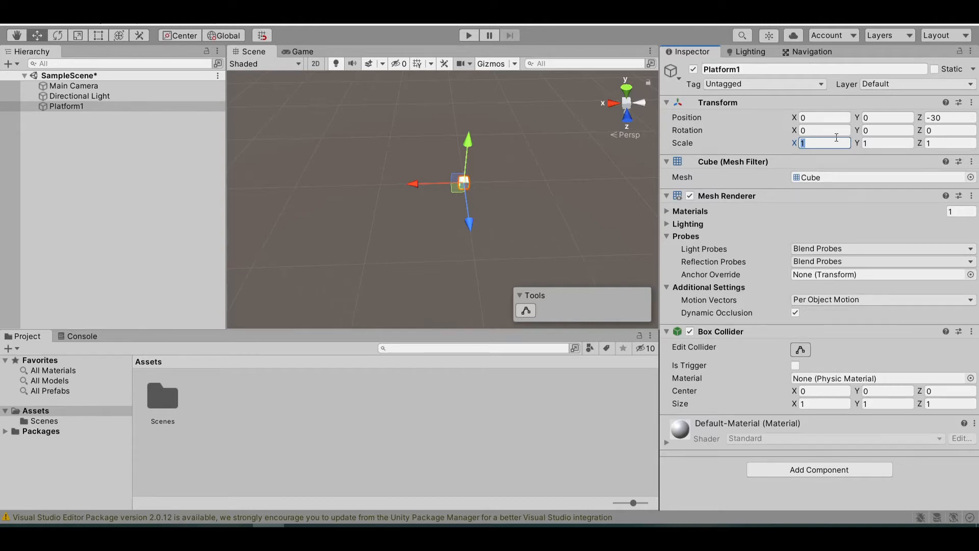
type("10")
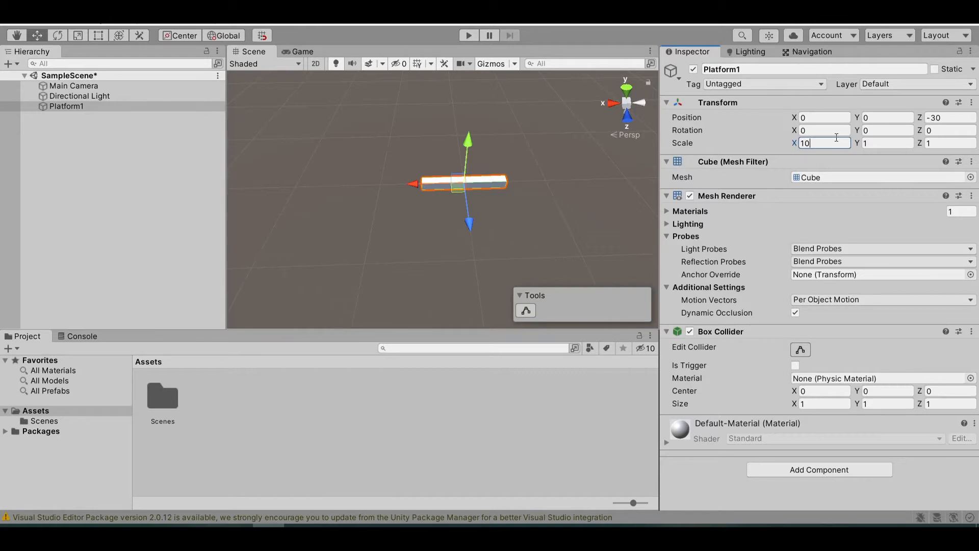
key("Tab")
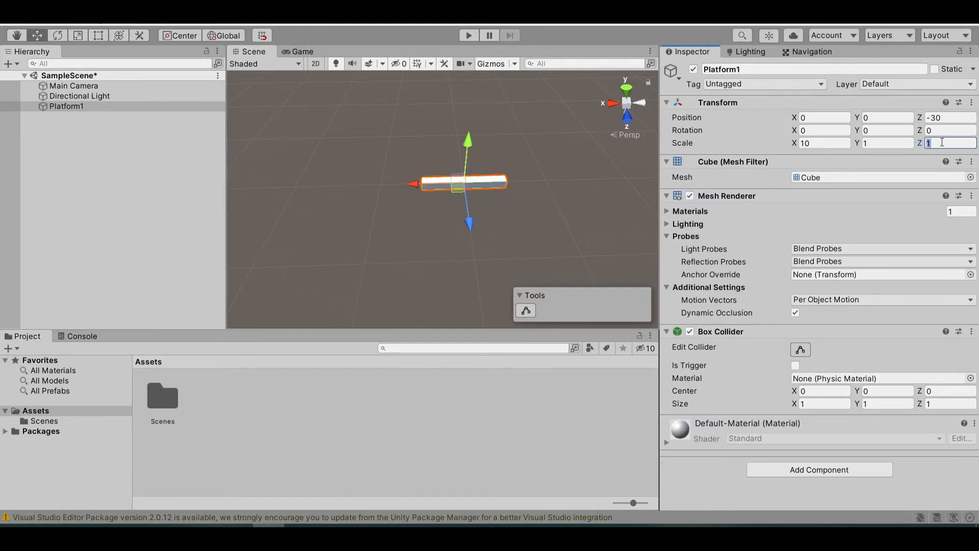
type("5")
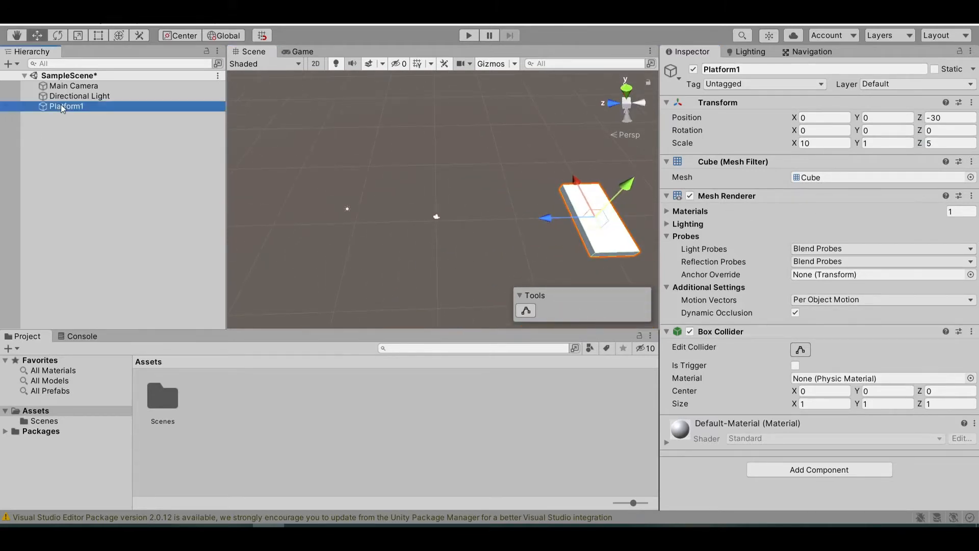
Duplicate Platform1, rename the copy Platform2 and set its Z position to 30
key("ctrl+d")
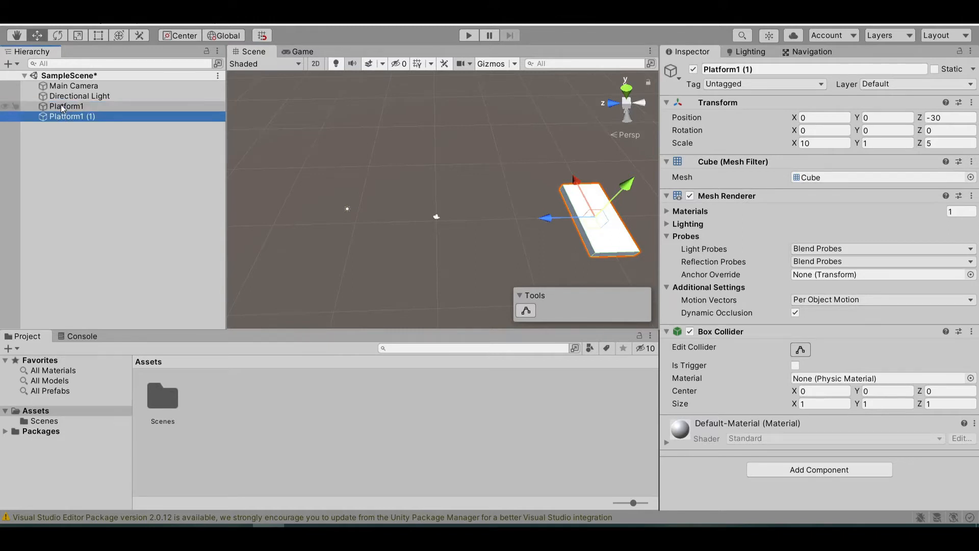
right_click(72, 116)
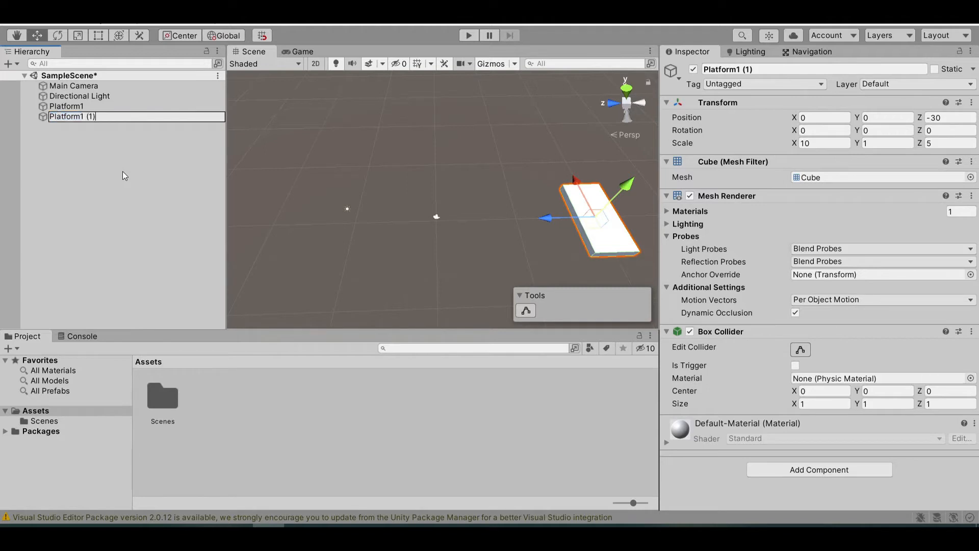
type("Platform2")
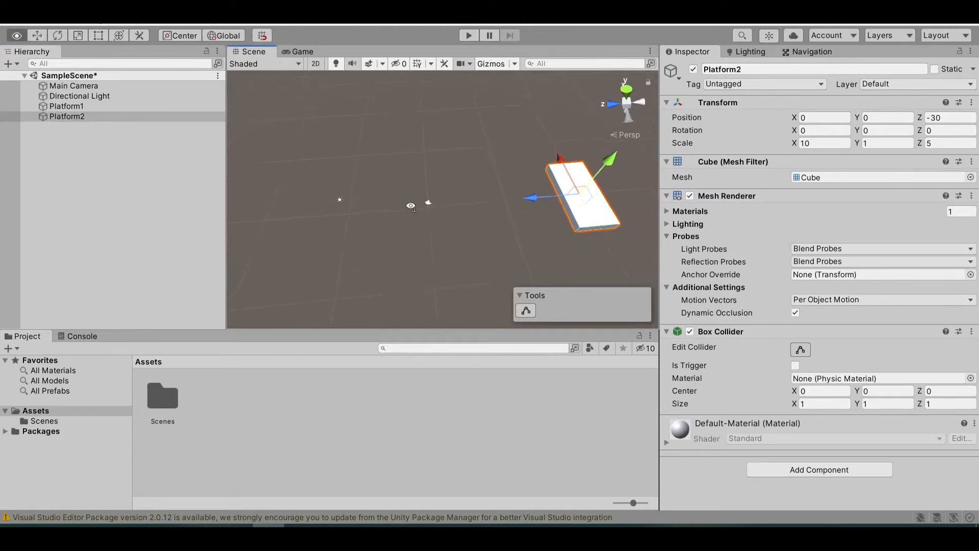
left_click(949, 117)
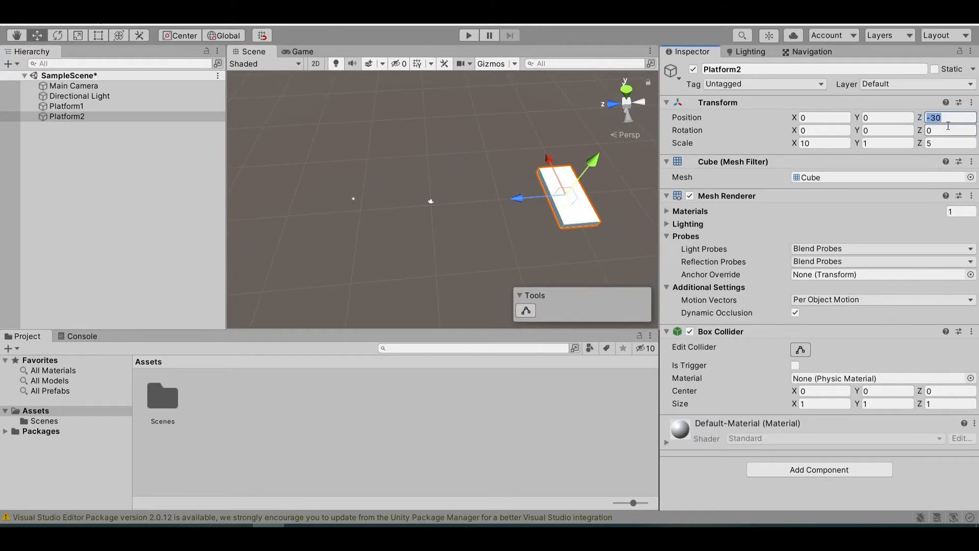
type("30")
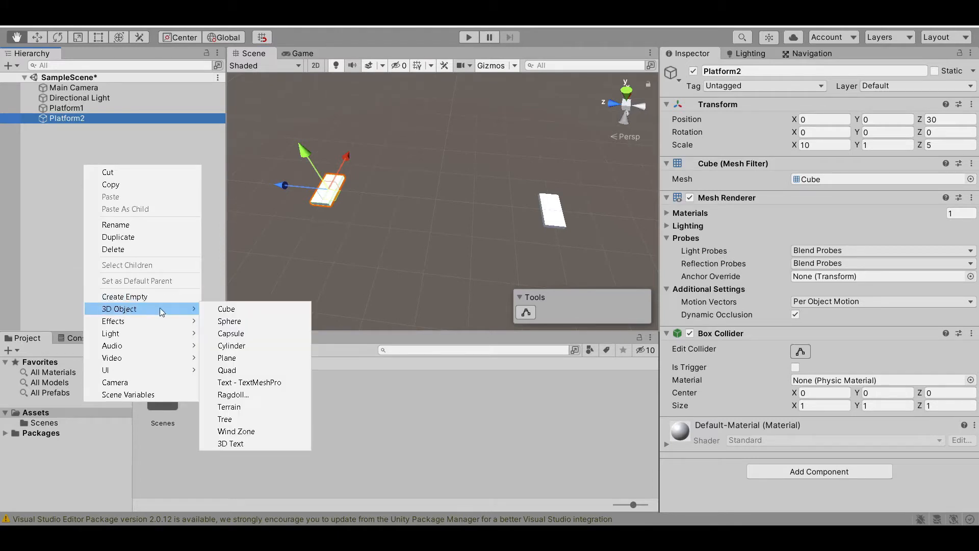
Add a cube named Glass1 at Z -25 and slide it sideways along X
left_click(226, 308)
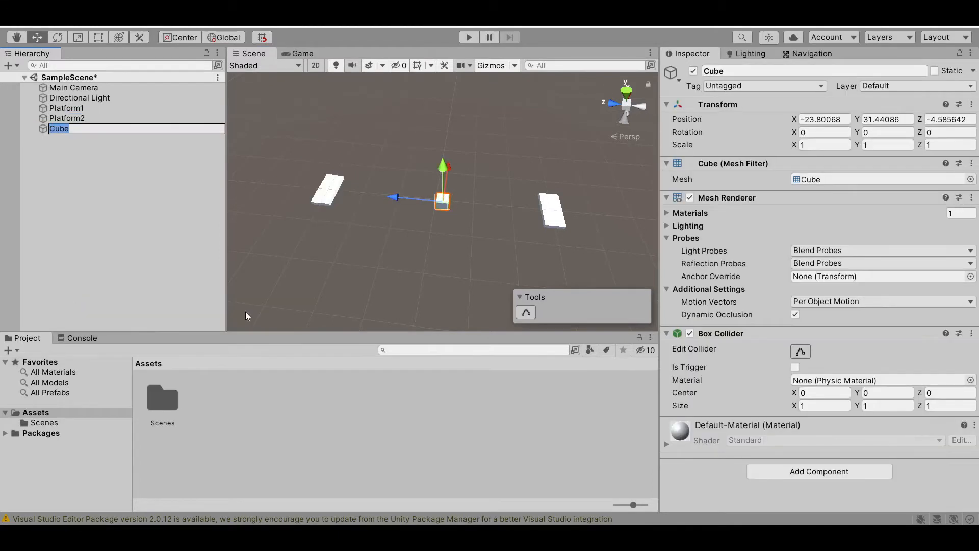
type("Glass1")
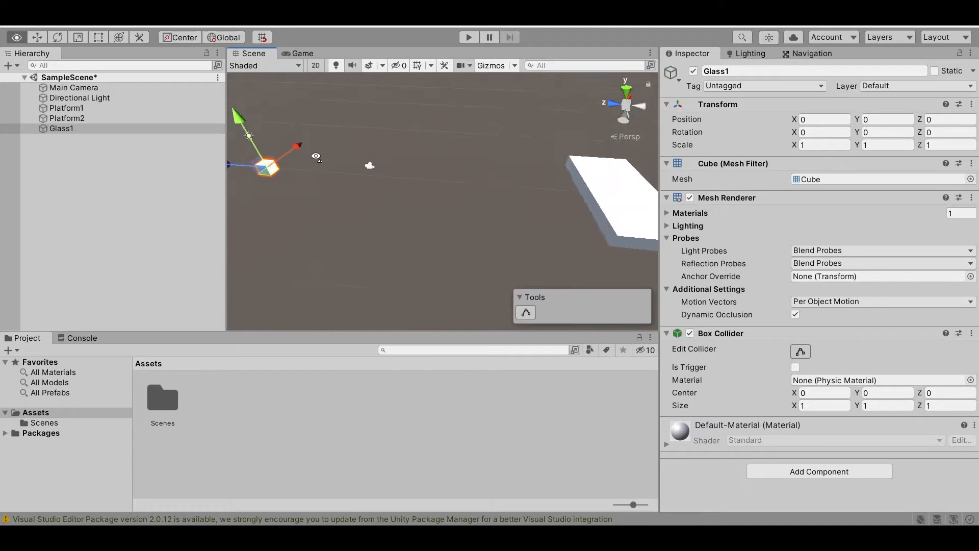
left_click(66, 108)
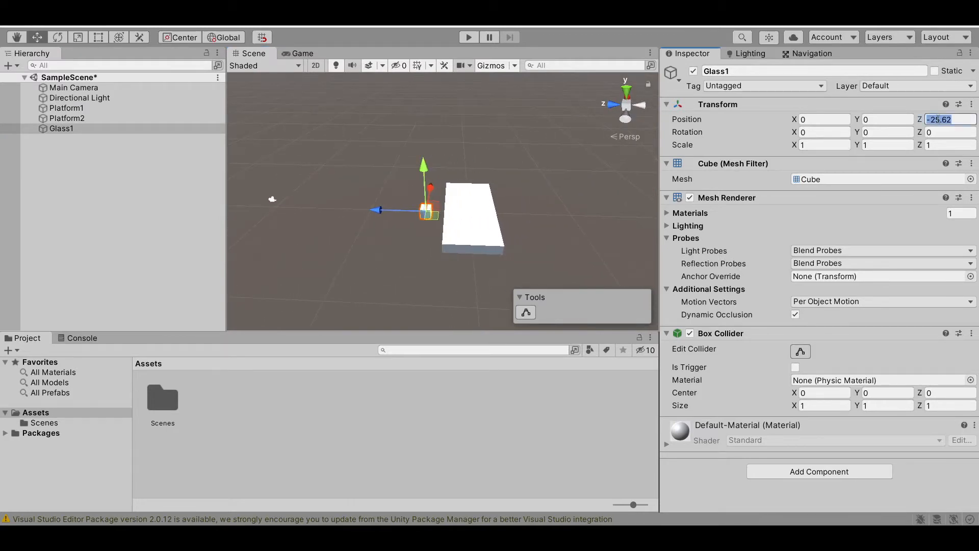
type("-25")
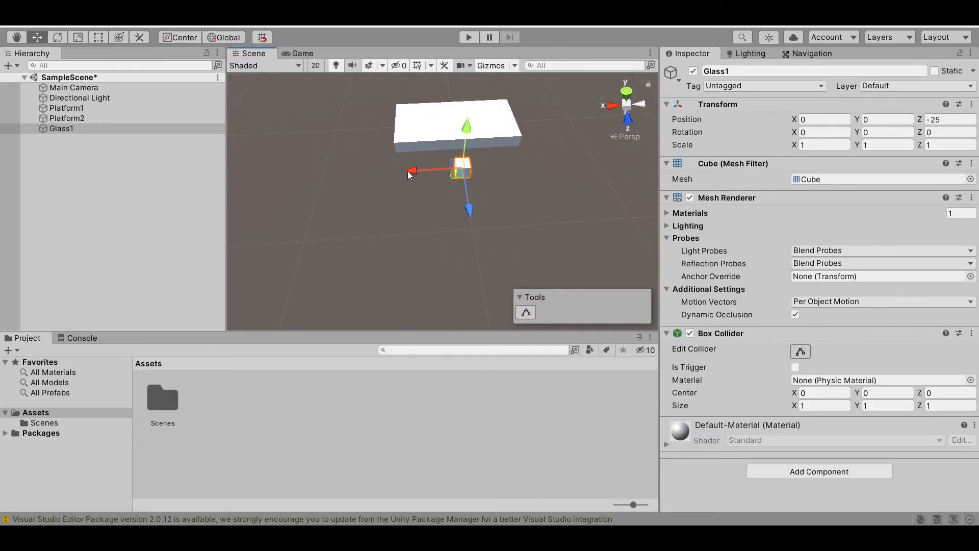
left_click_drag(461, 170, 425, 169)
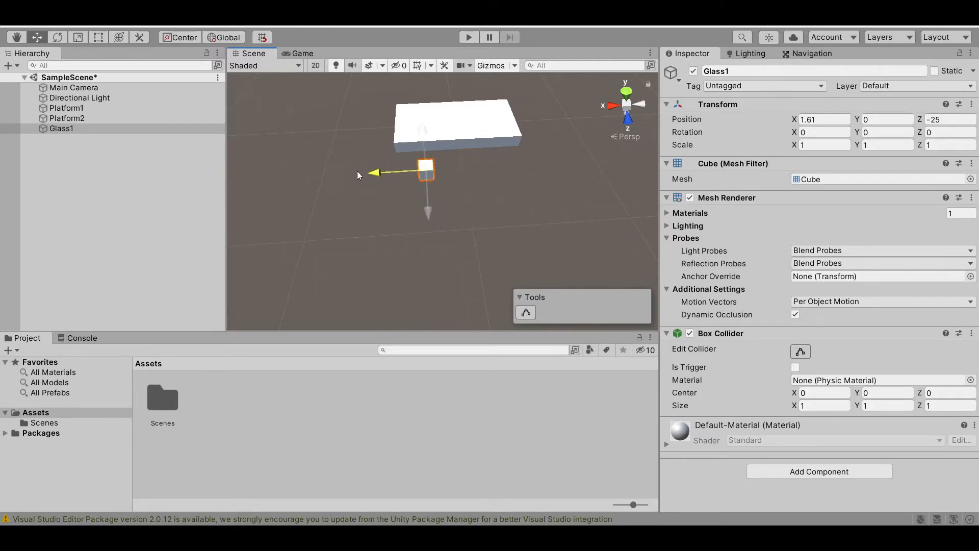
left_click_drag(375, 172, 383, 172)
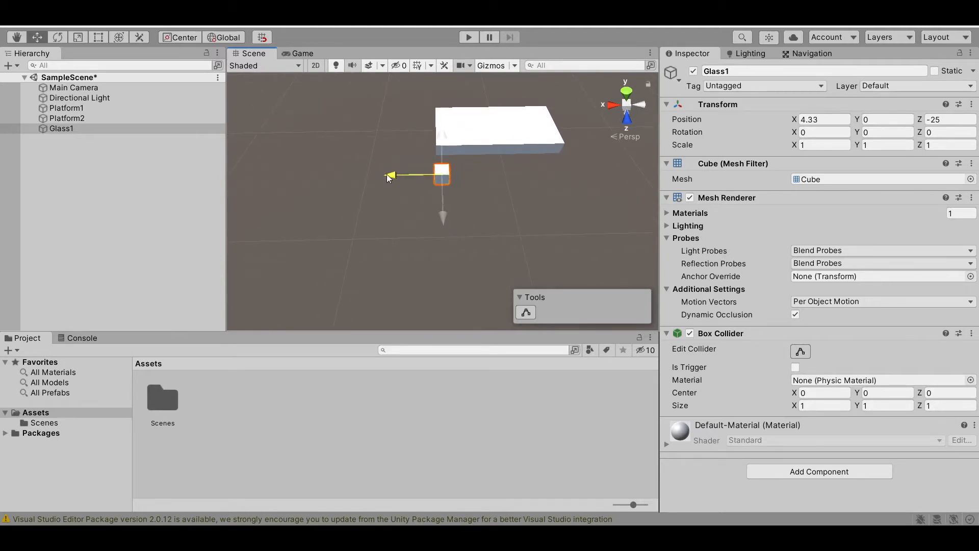
left_click_drag(394, 176, 392, 176)
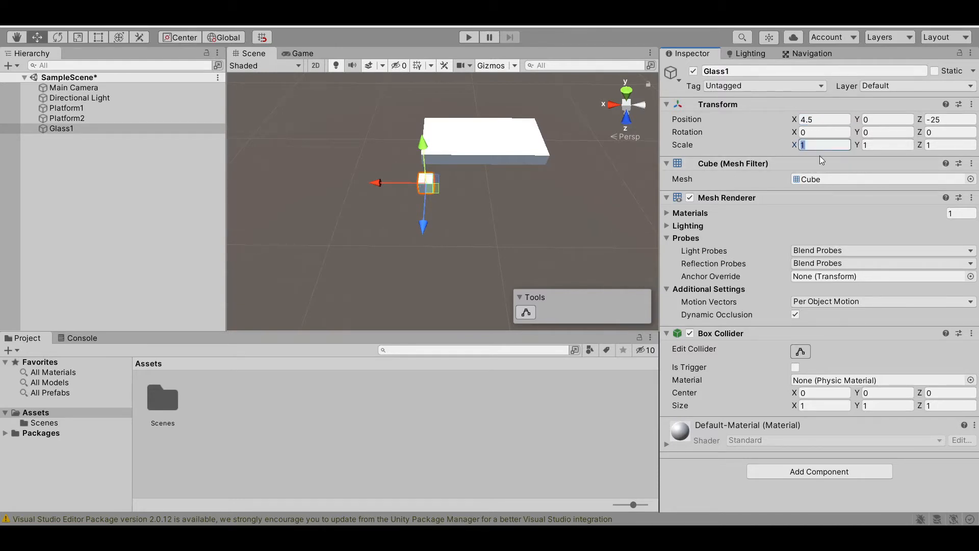
Scale Glass1 to 5 by 5 and set its Z position to -20
type("5")
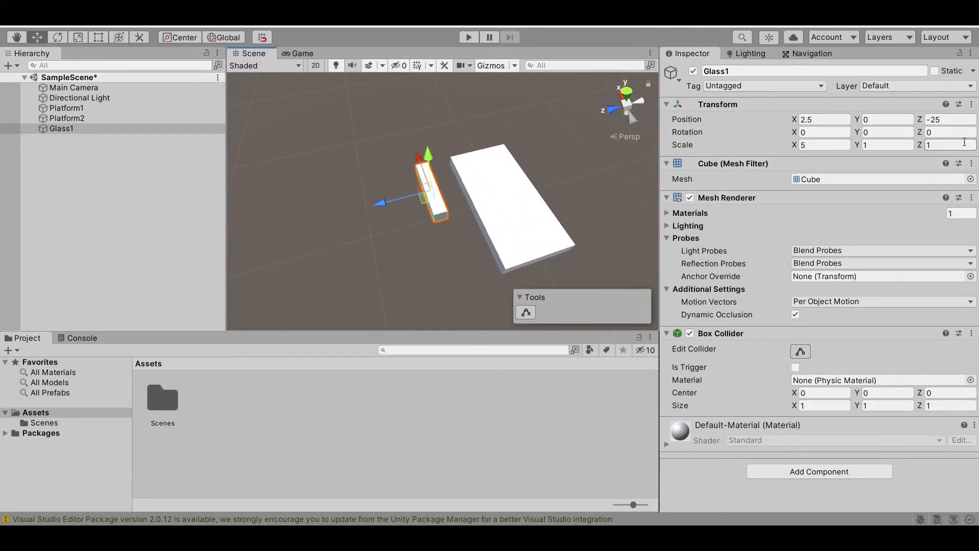
left_click(946, 144)
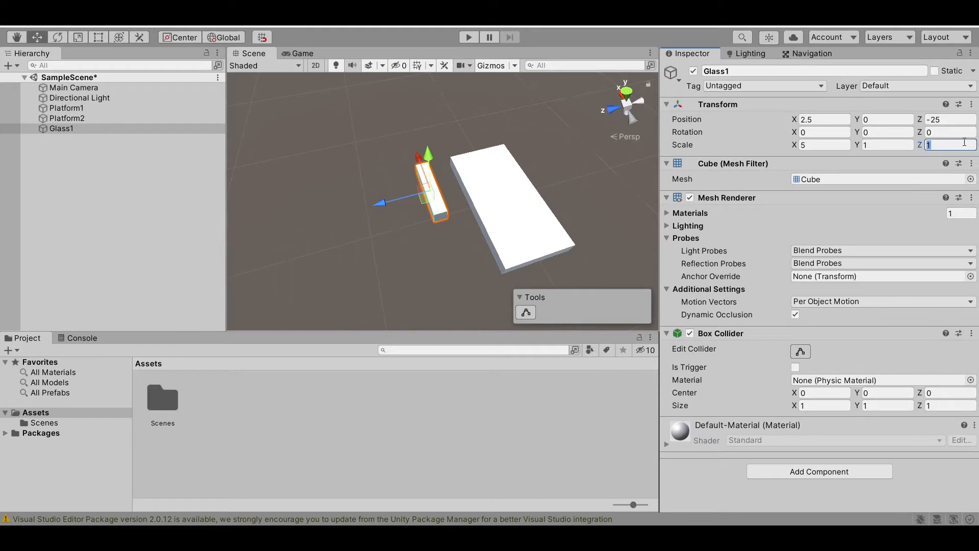
type("5")
left_click(950, 119)
type("-22.04")
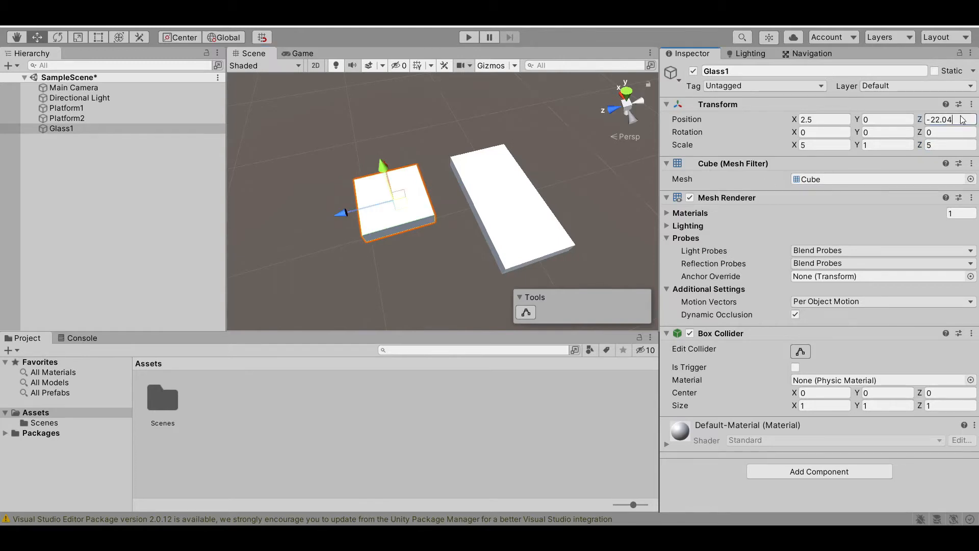
type("-20")
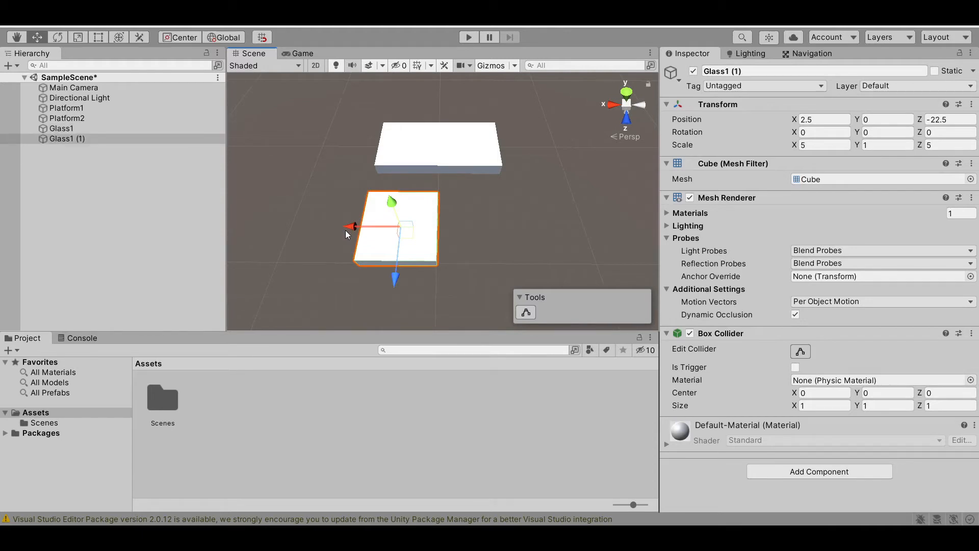
Rename the duplicate tile Glass2, with X position -2.5 and X scale 4.5
right_click(67, 138)
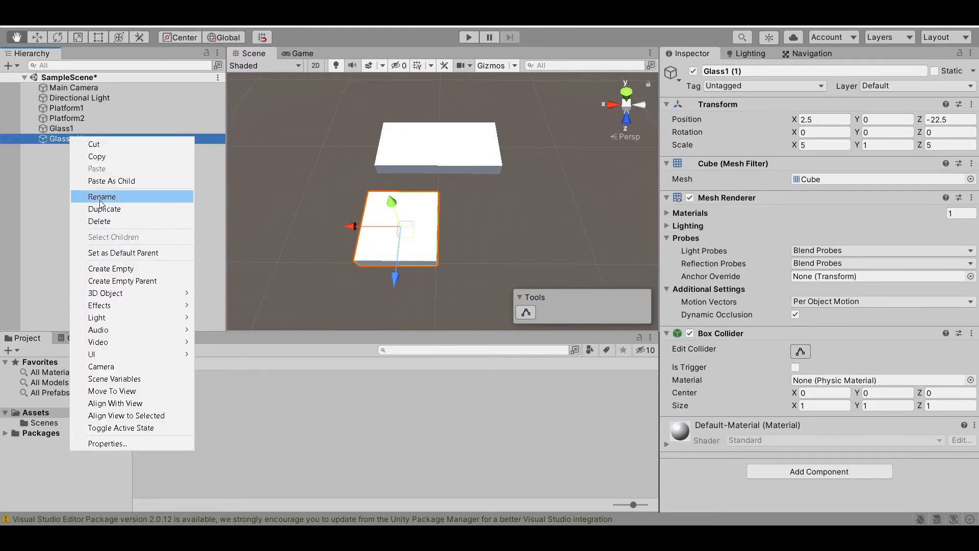
left_click(101, 197)
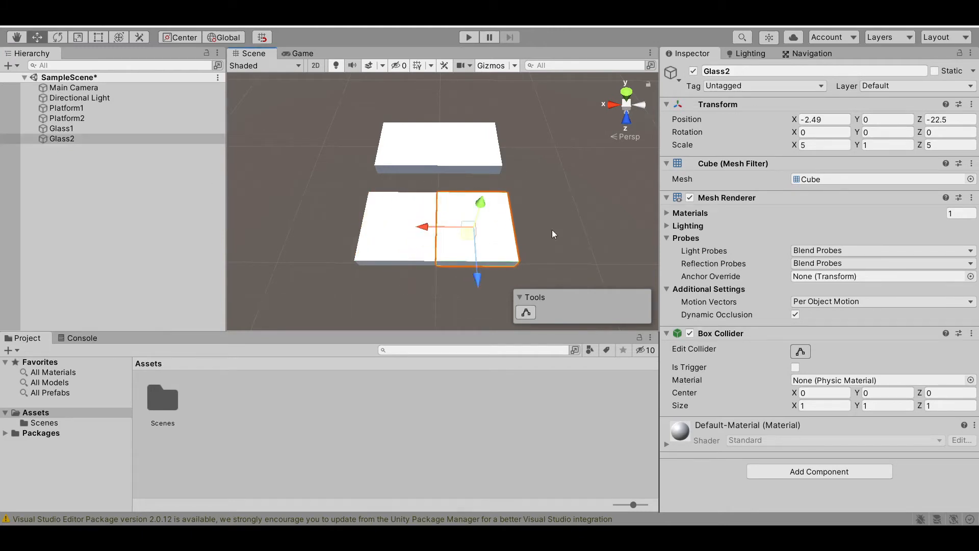
left_click(824, 119)
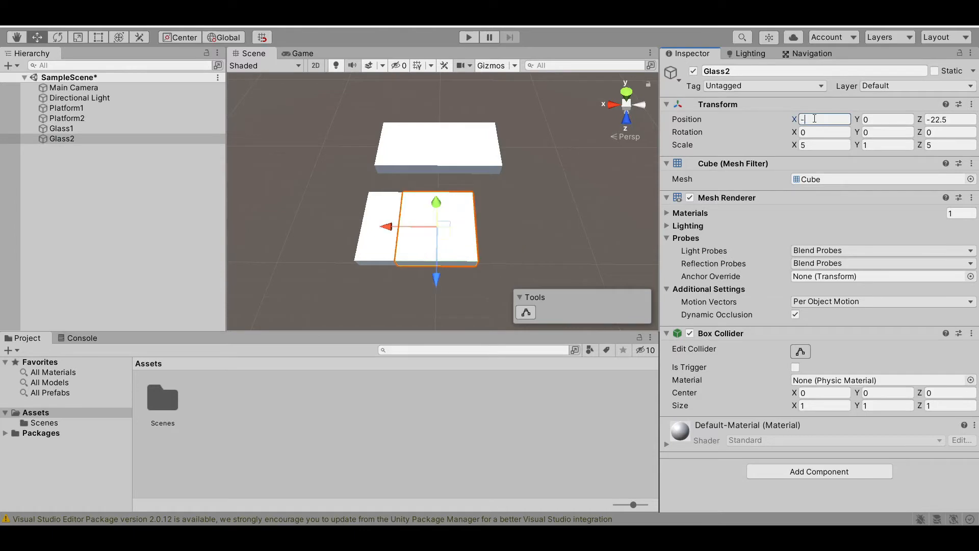
type("-2.5")
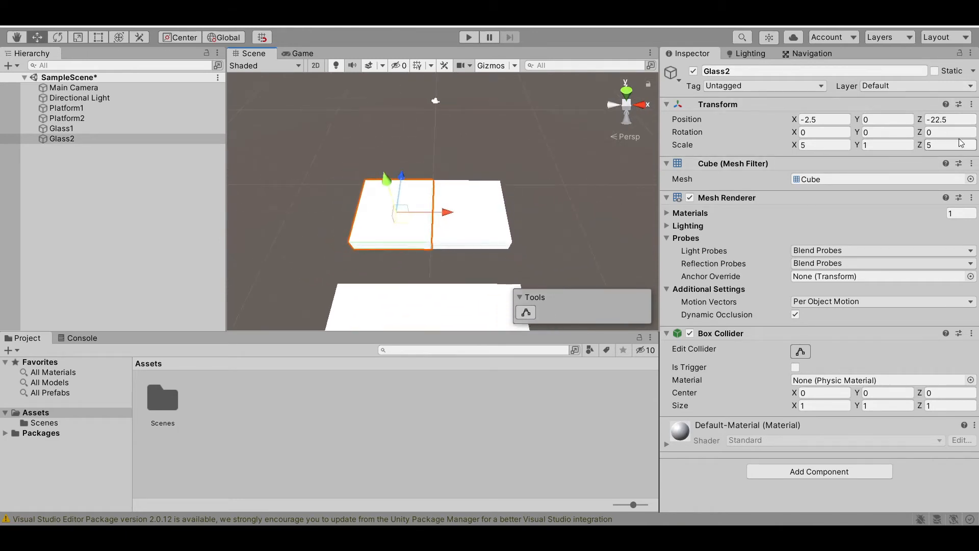
left_click(824, 144)
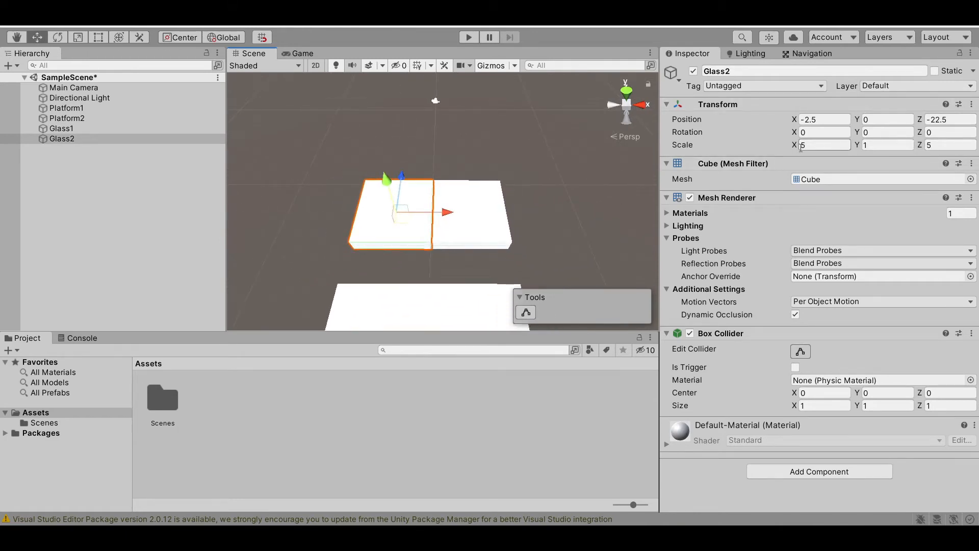
left_click(824, 145)
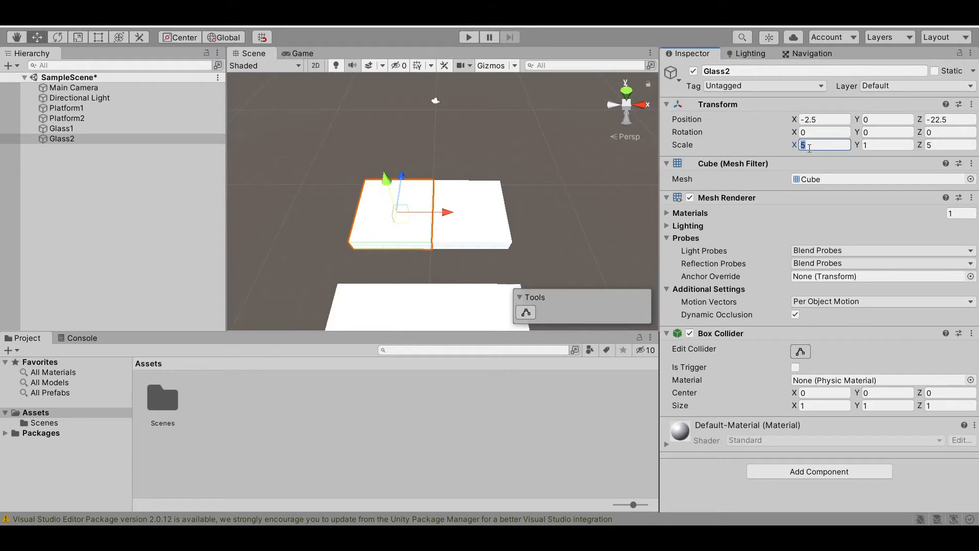
type("4.5")
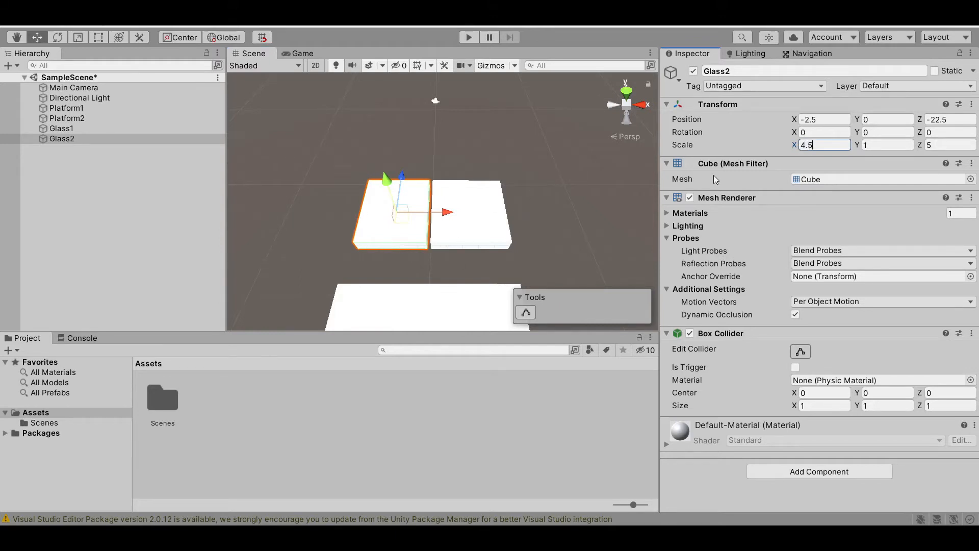
Set both tiles to width 4, drag Glass2 aside and set Glass1's X to 3
left_click(61, 128)
type("4")
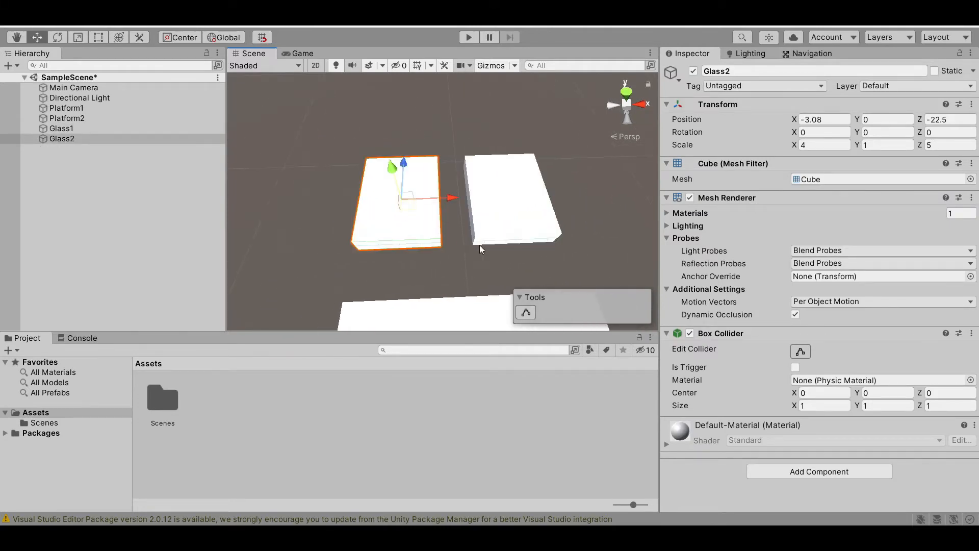
left_click_drag(481, 250, 471, 219)
type("-")
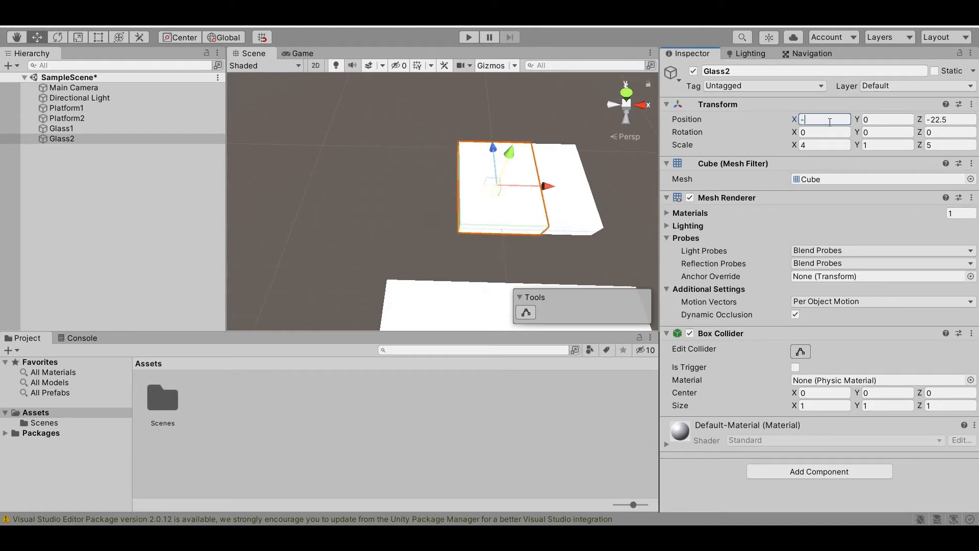
left_click(62, 128)
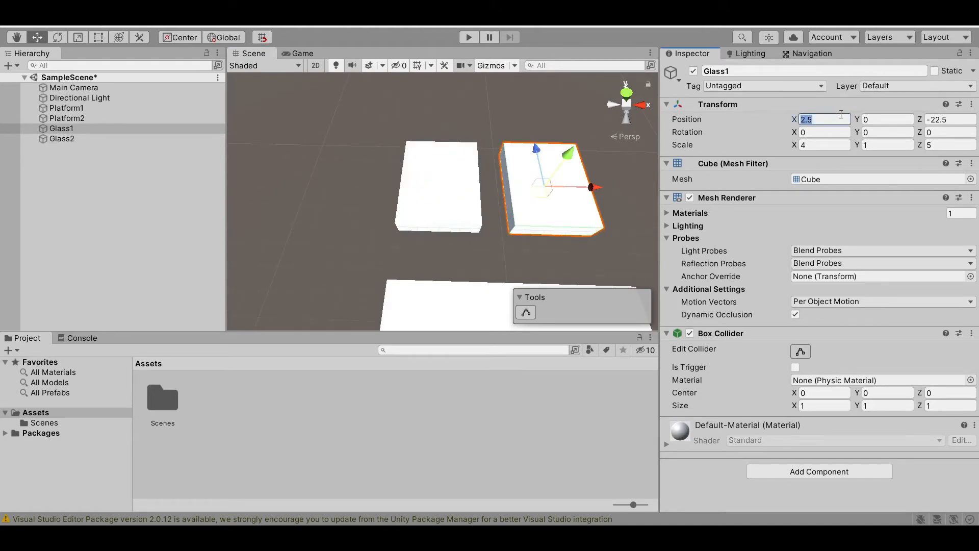
type("3")
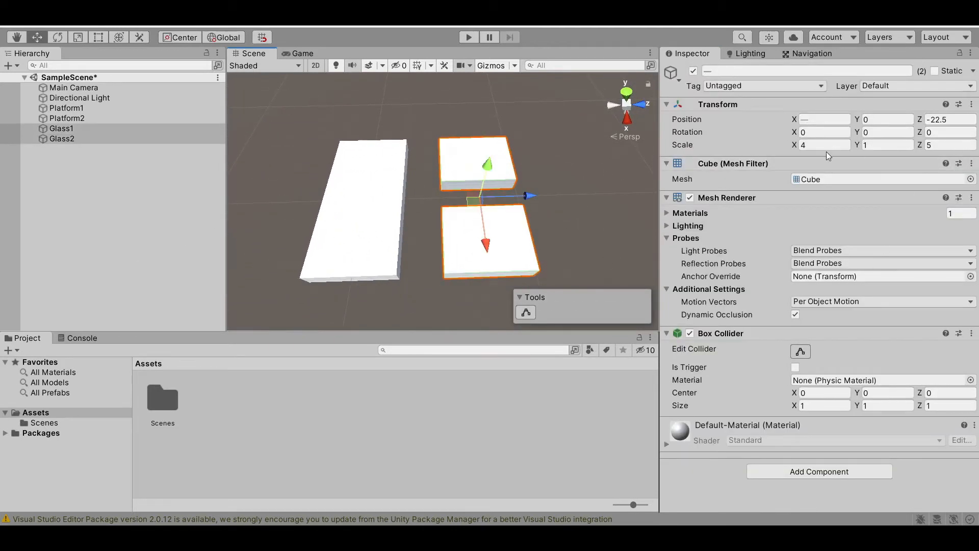
left_click(949, 145)
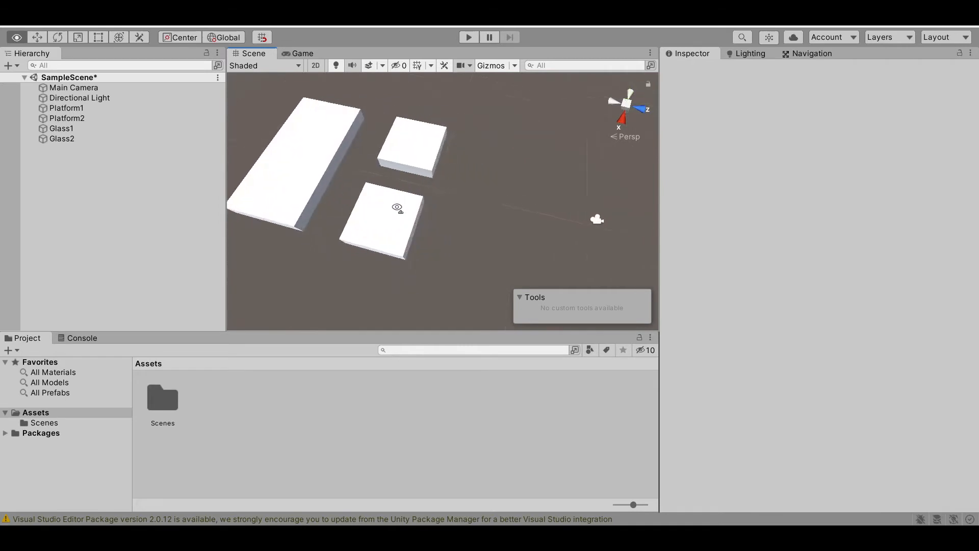
Duplicate the Glass1/Glass2 pair and drag the copies along Z toward Platform2
left_click(61, 128)
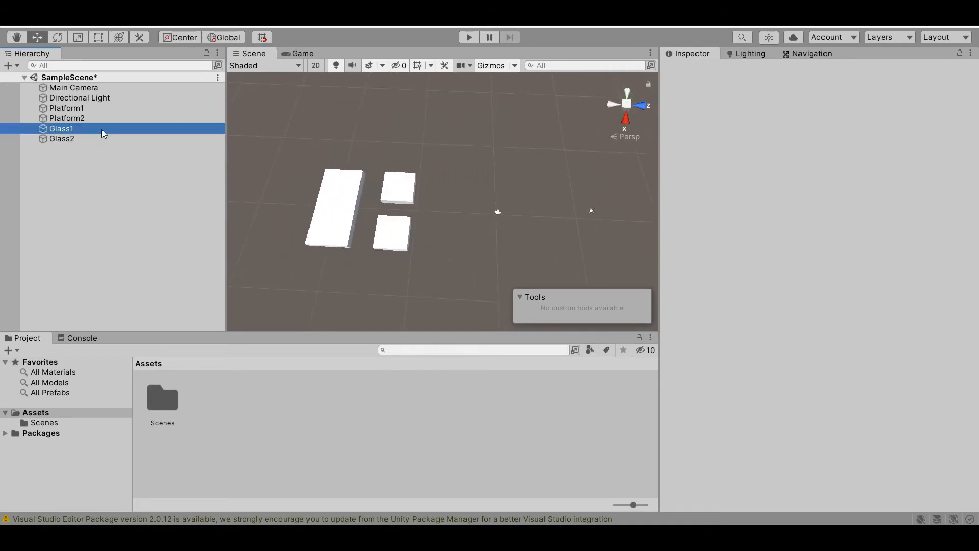
left_click(62, 138)
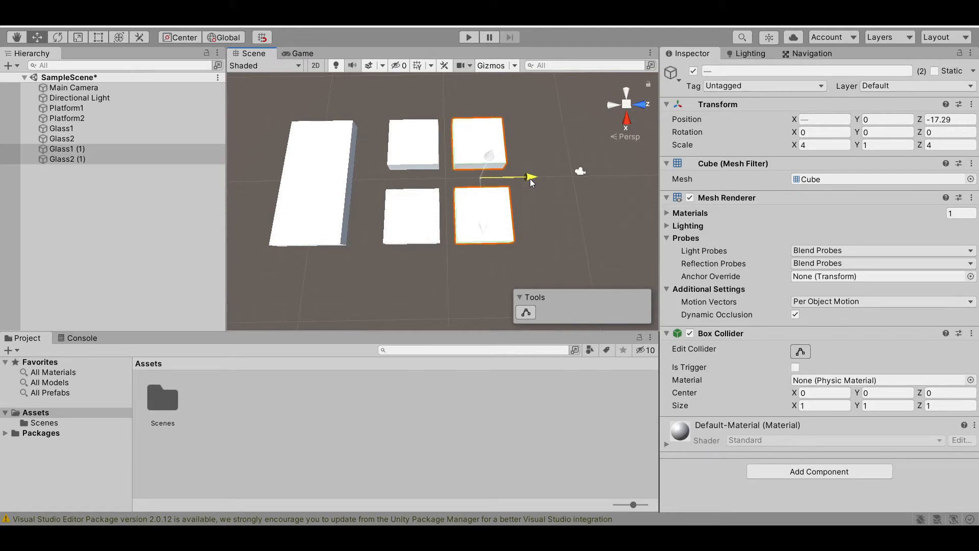
left_click_drag(528, 178, 540, 177)
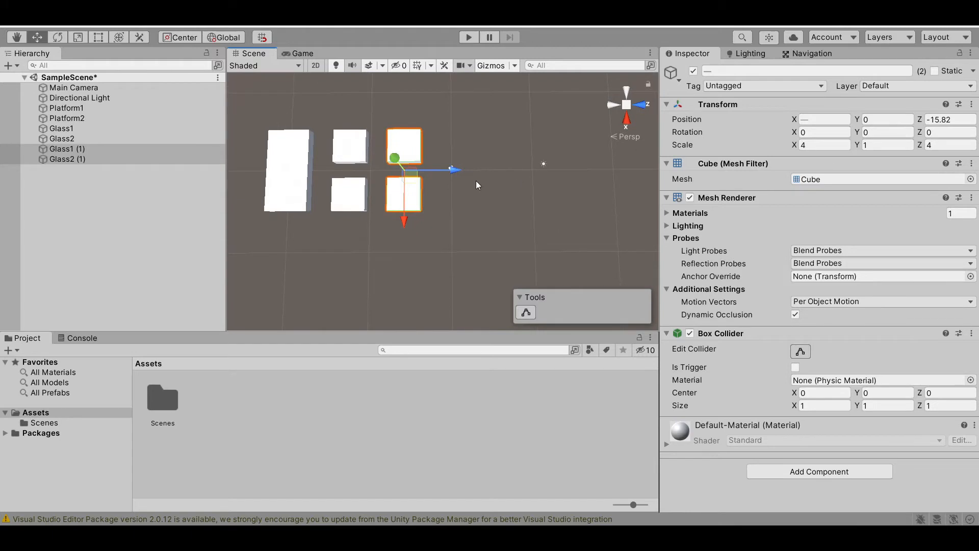
mouse_move(450, 178)
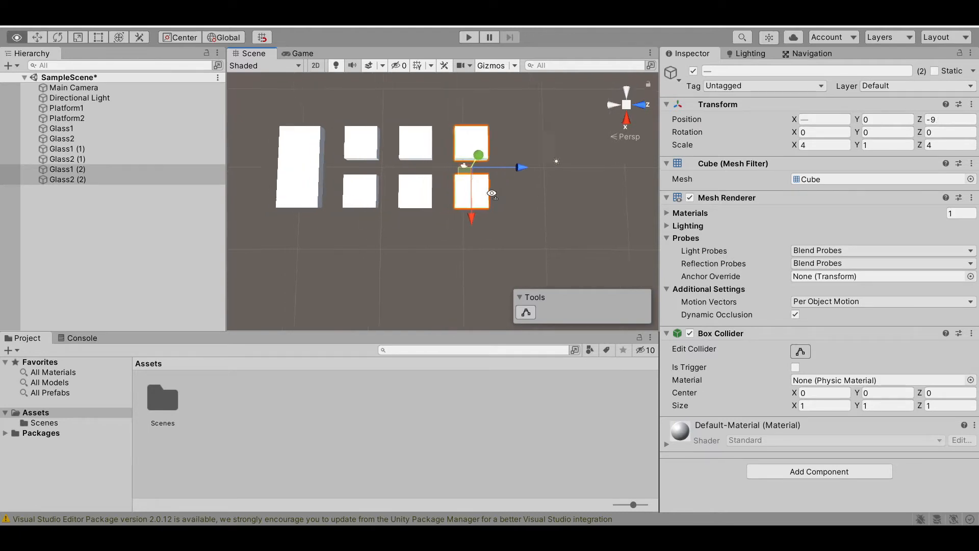
left_click_drag(493, 194, 546, 192)
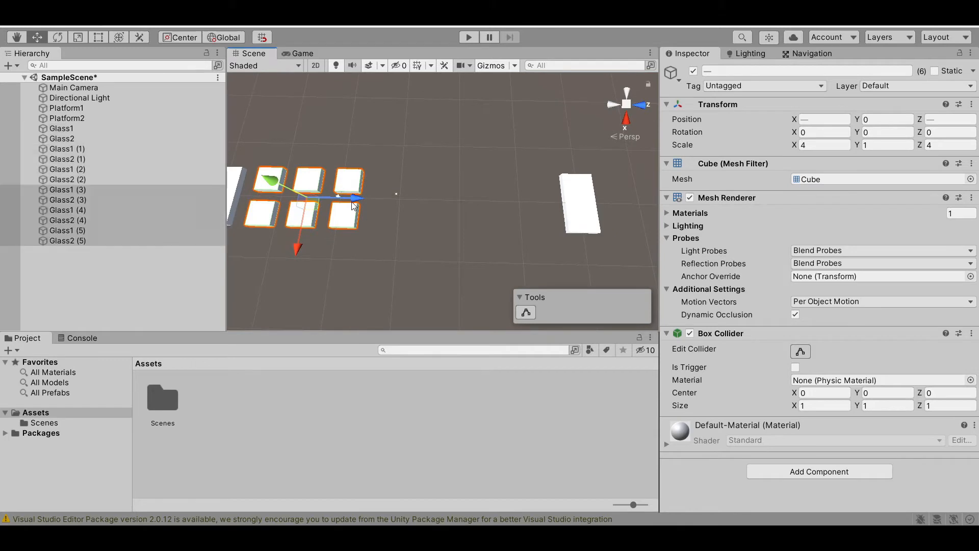
left_click_drag(350, 206, 487, 231)
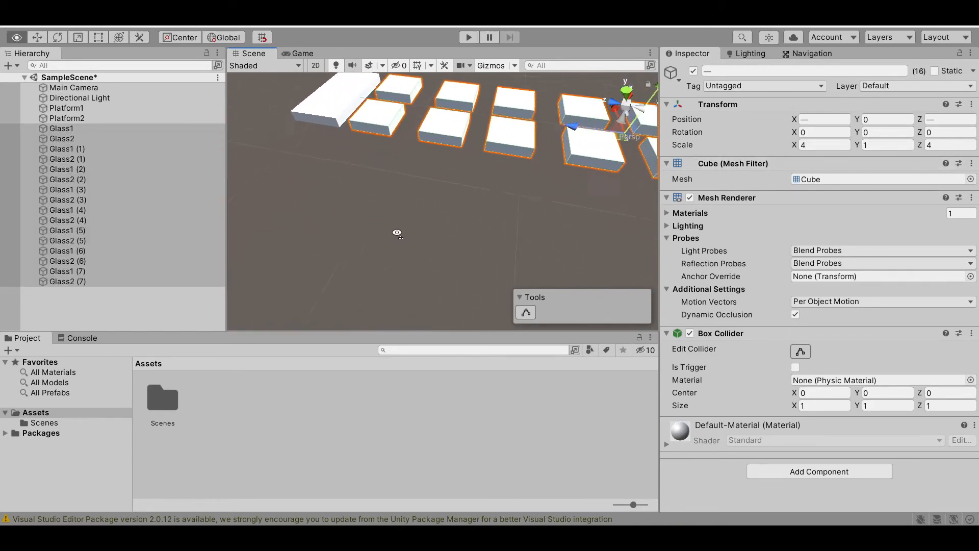
Set Scale Y to 0.5 on all the selected glass tiles
left_click_drag(397, 233, 478, 190)
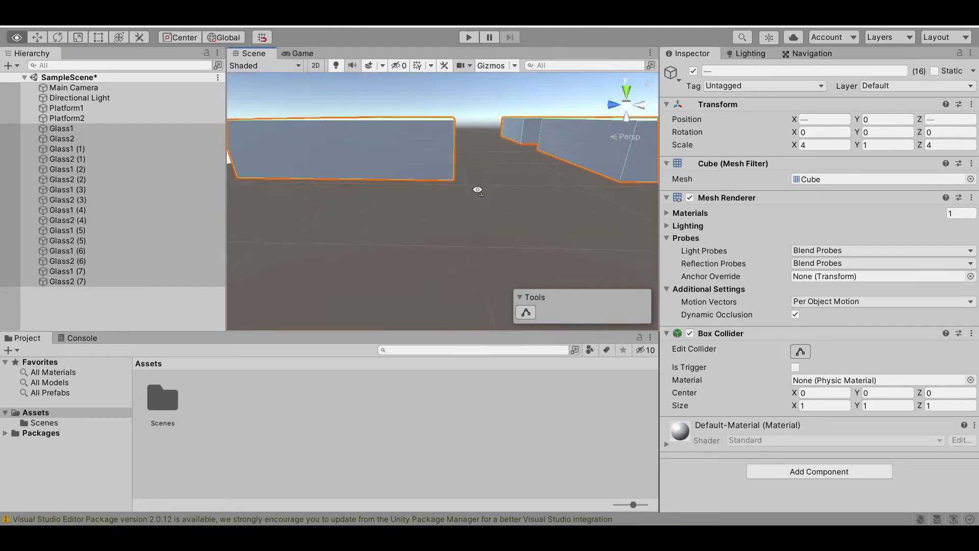
left_click(887, 144)
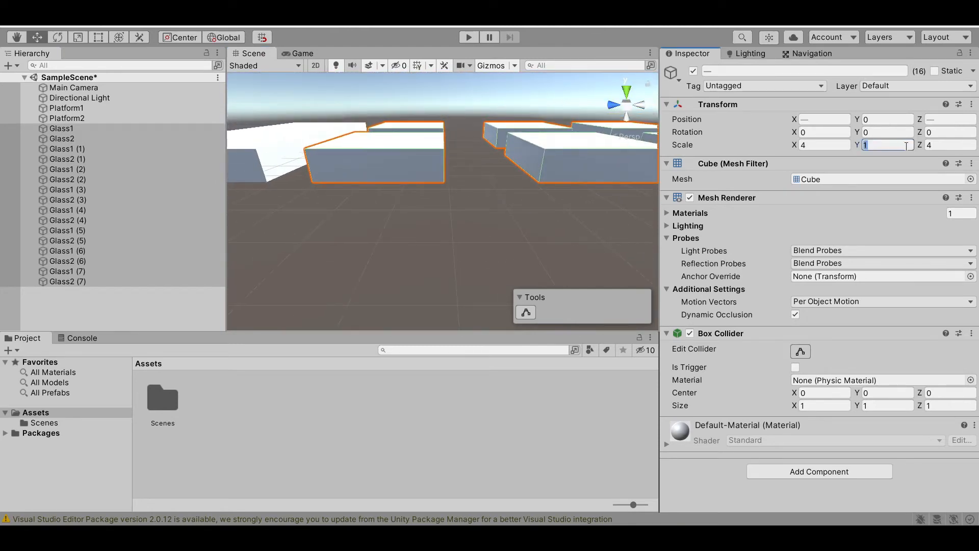
type("0.5")
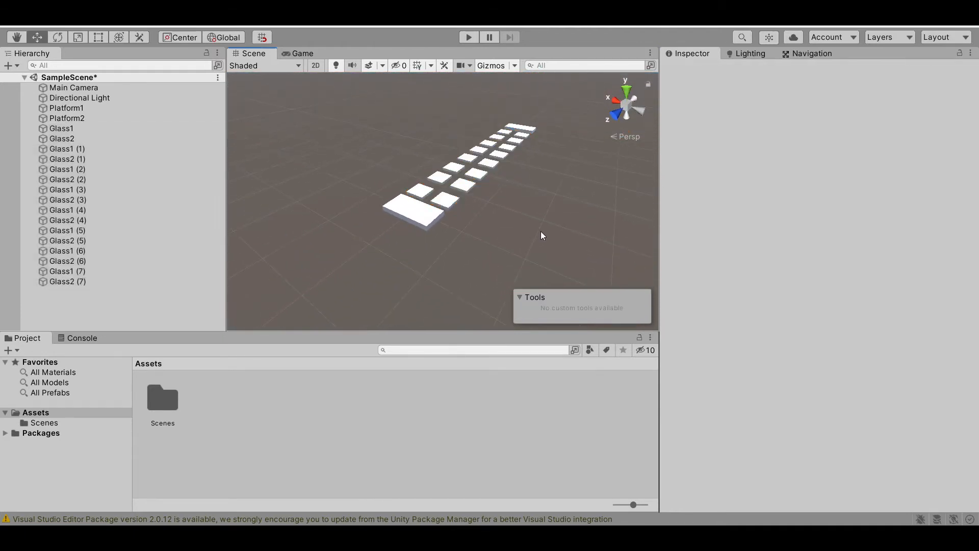
Create a new material named GlassMaterial in the Assets panel
left_click_drag(543, 236, 401, 233)
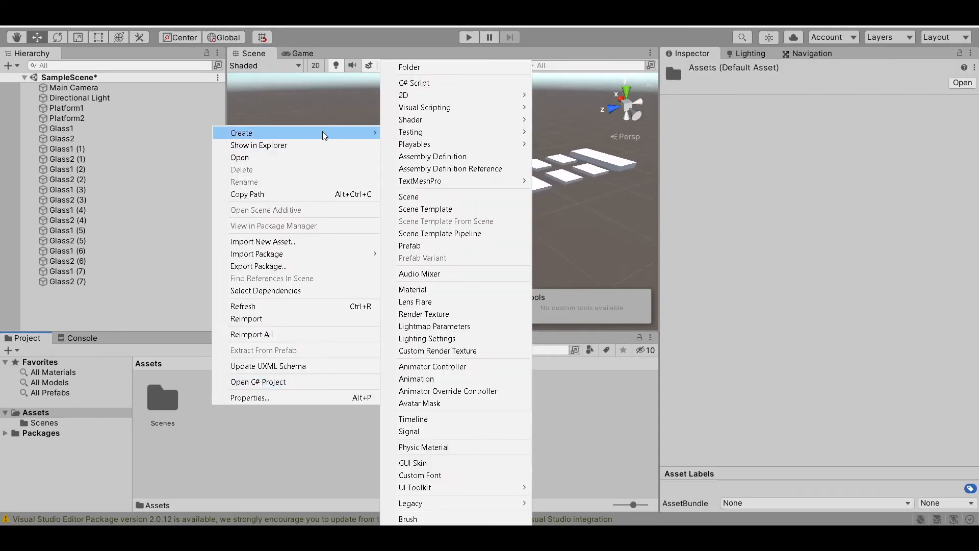
left_click(429, 290)
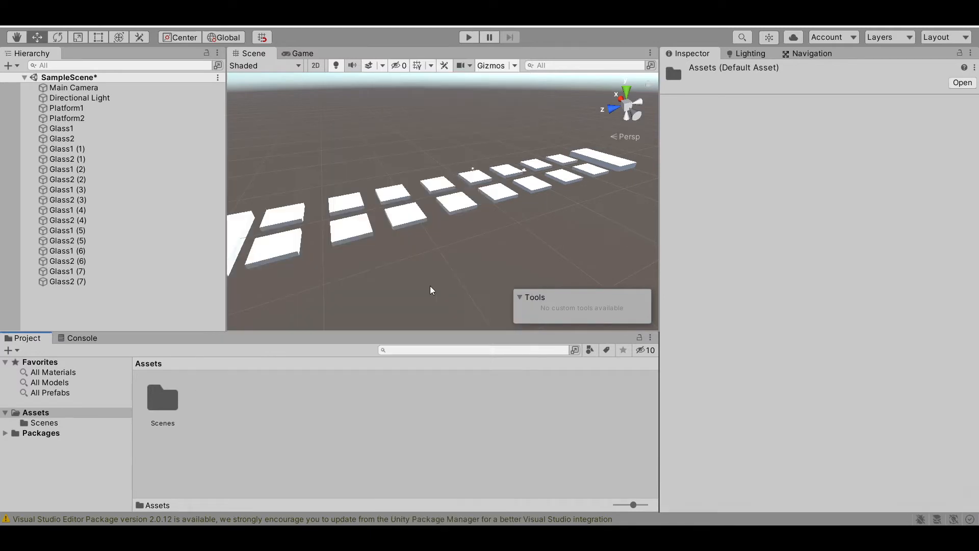
left_click(209, 396)
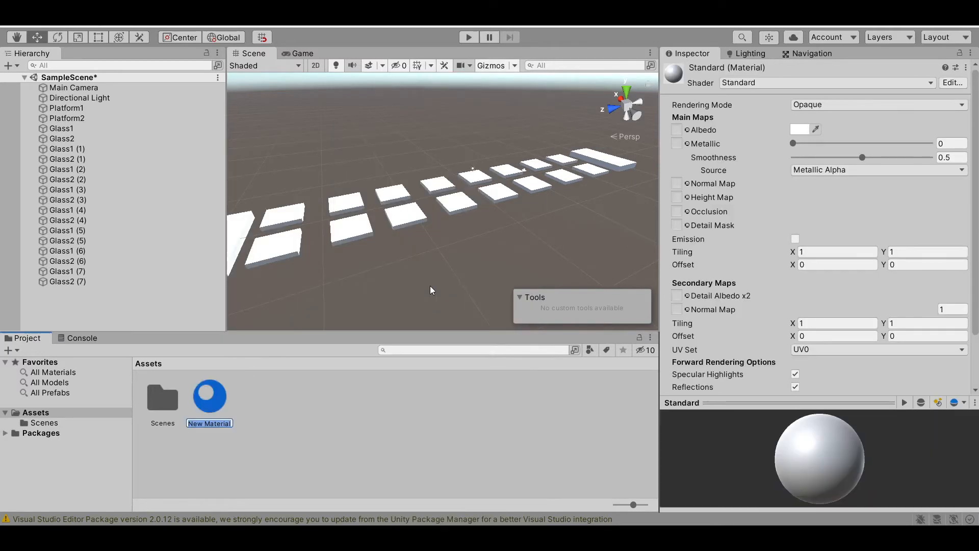
type("GlassMaterial")
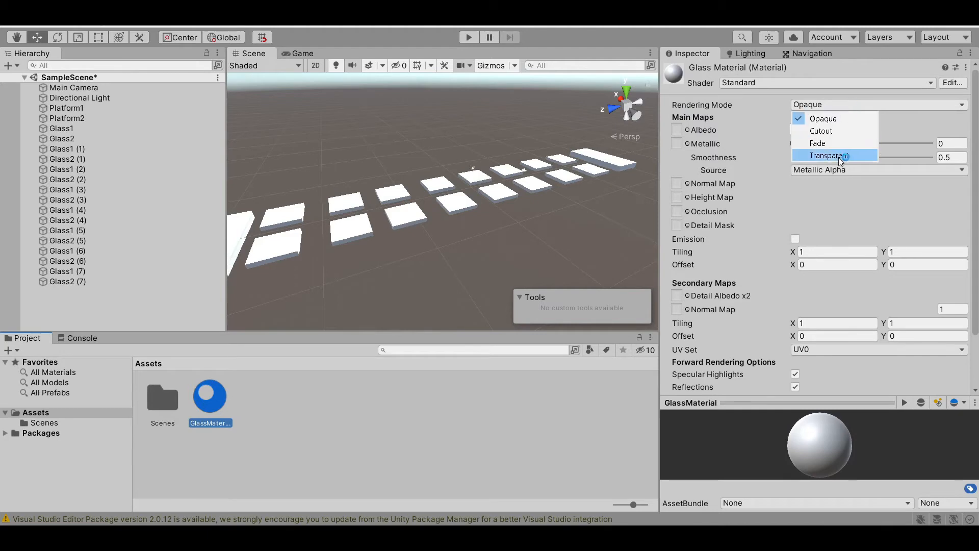
Make GlassMaterial transparent with zero base-colour alpha, then select the glass tiles
left_click(828, 155)
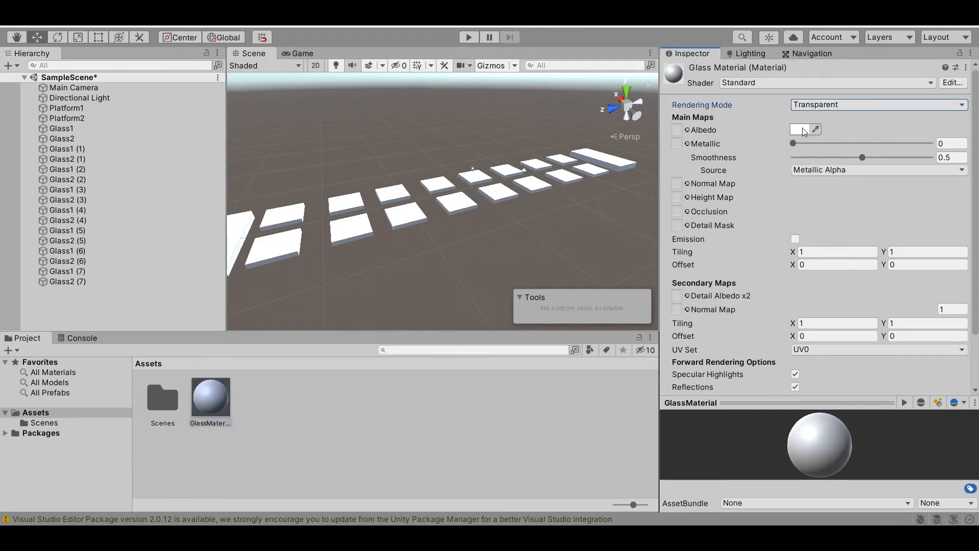
left_click(802, 130)
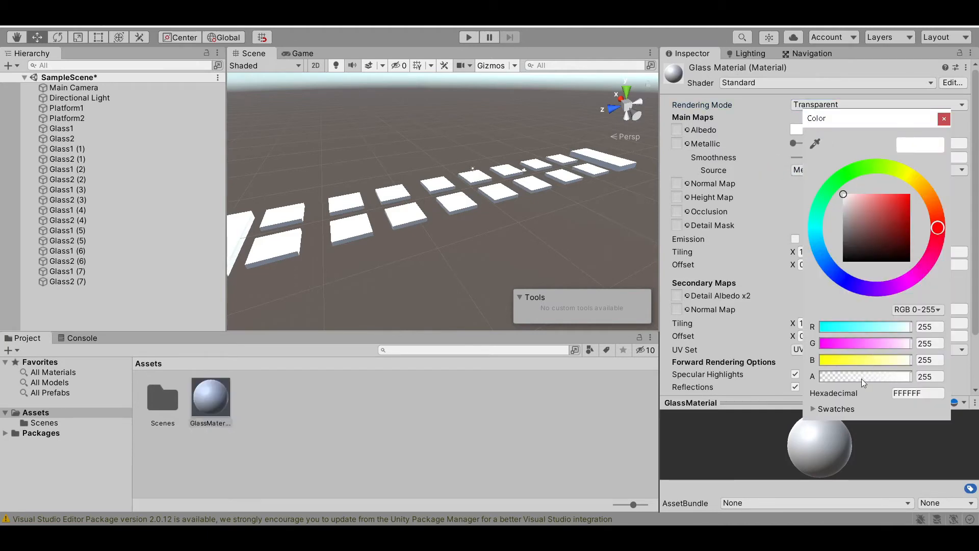
left_click_drag(918, 375, 843, 376)
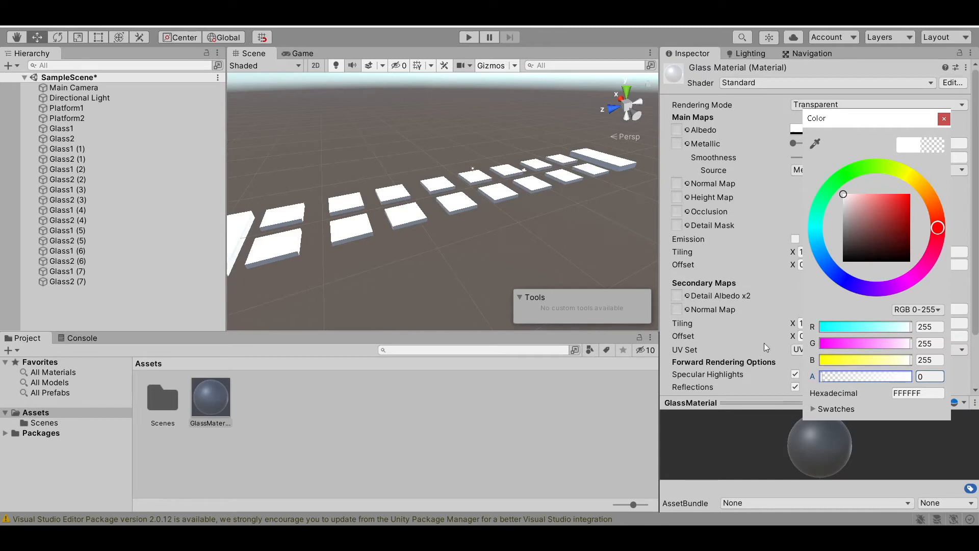
left_click(943, 118)
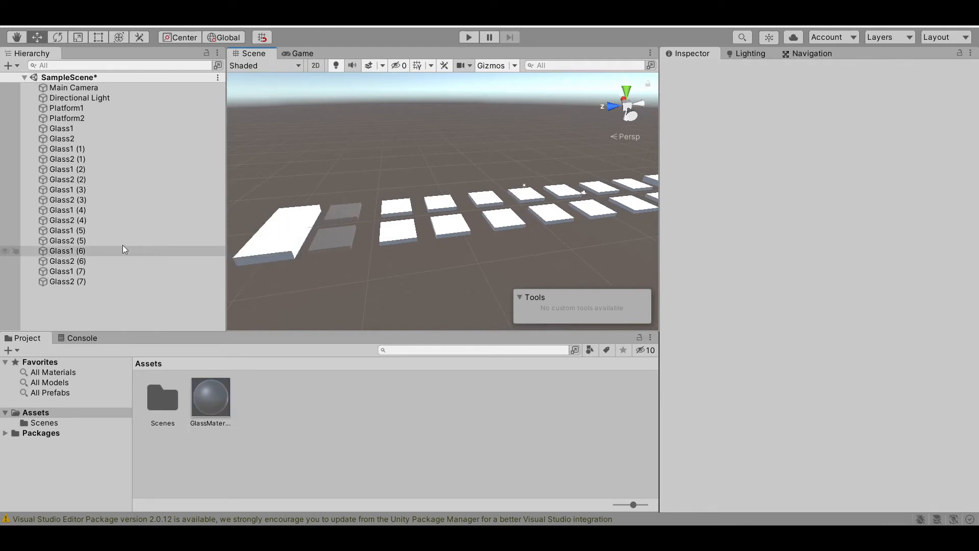
left_click(67, 148)
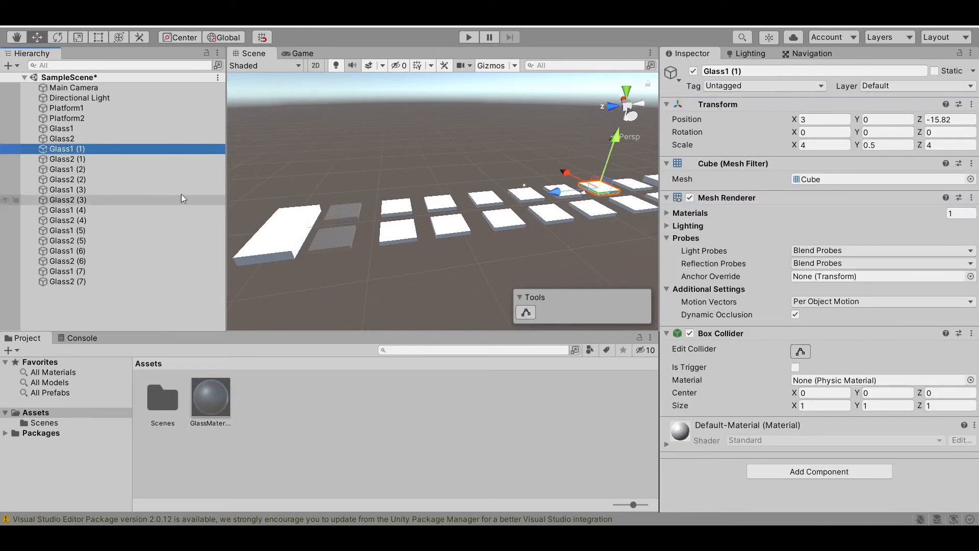
left_click(61, 139)
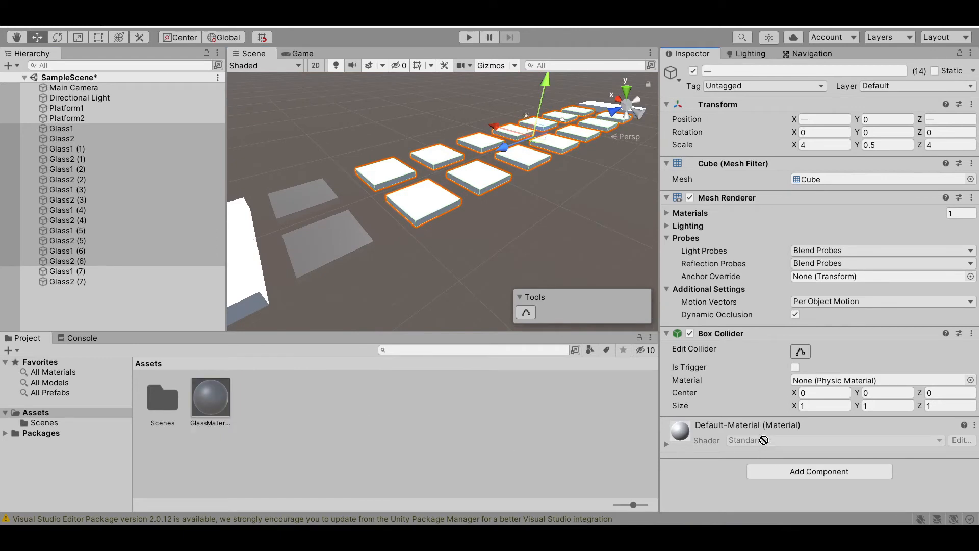
mouse_move(815, 210)
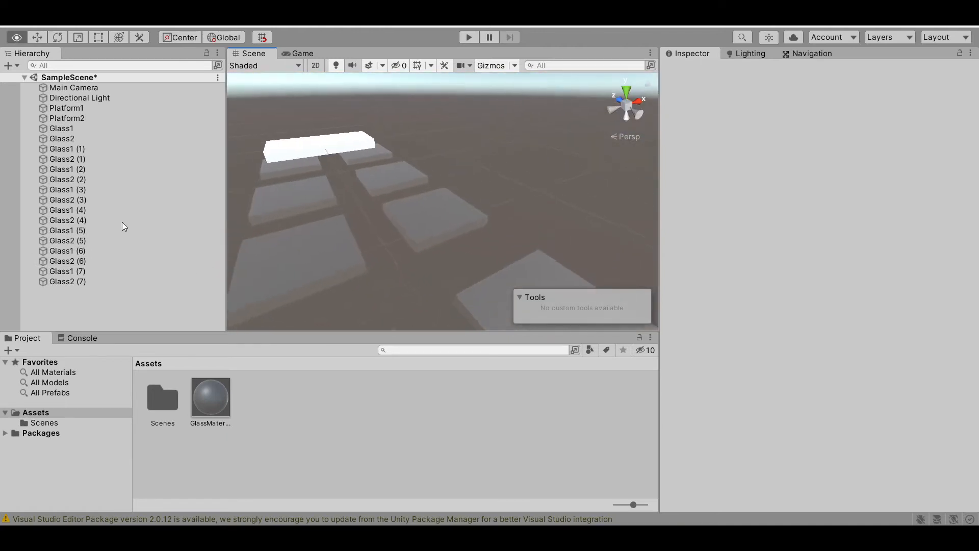
Enable emission on GlassMaterial and pick a cyan emission colour
left_click(210, 397)
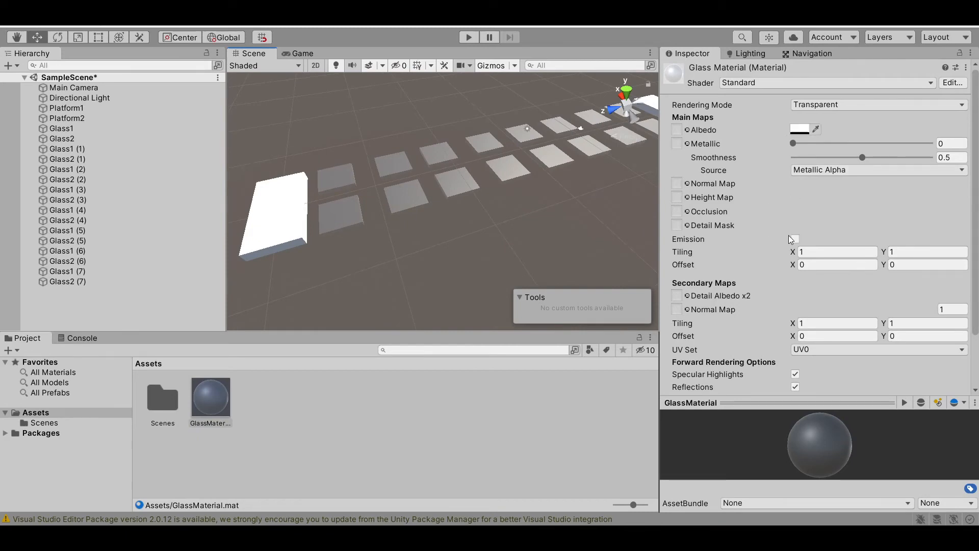
left_click(795, 239)
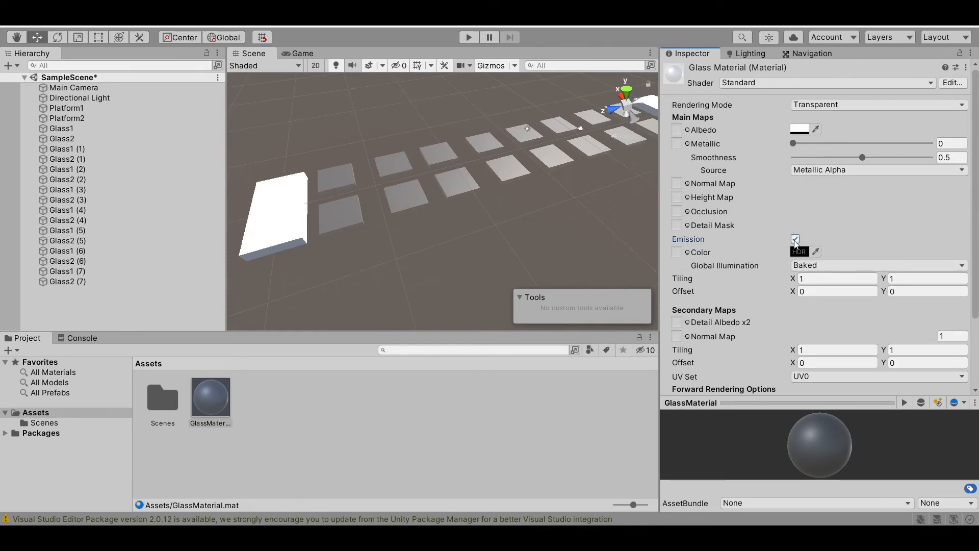
left_click(800, 253)
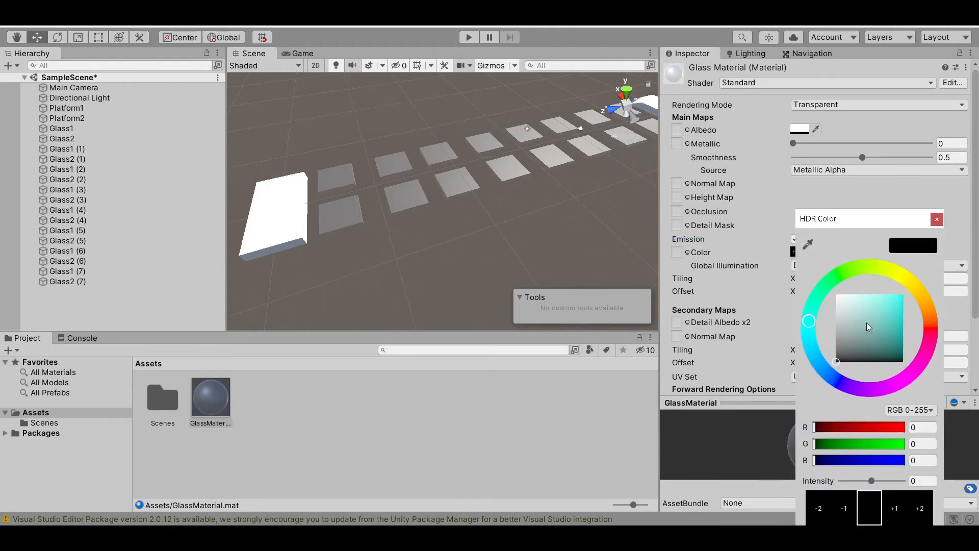
left_click(878, 317)
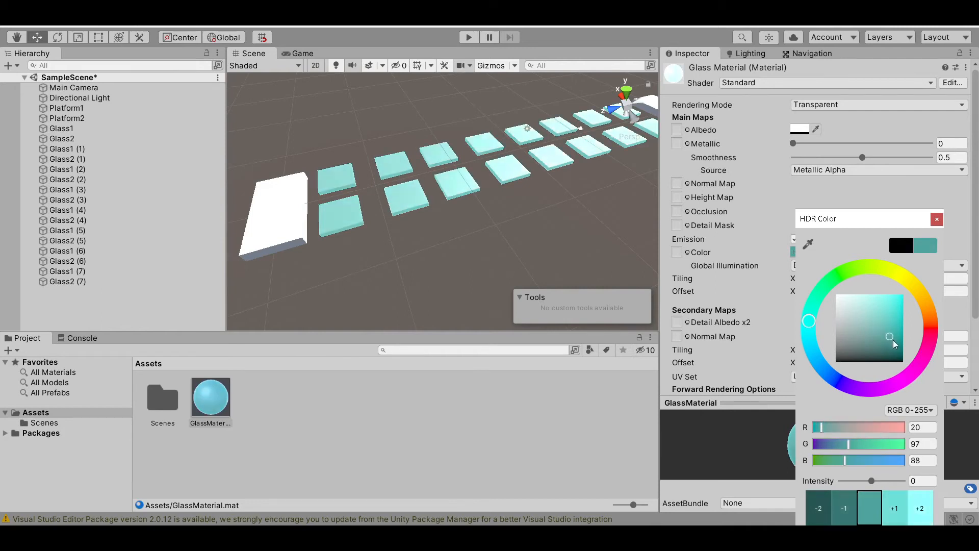
left_click_drag(890, 337, 898, 343)
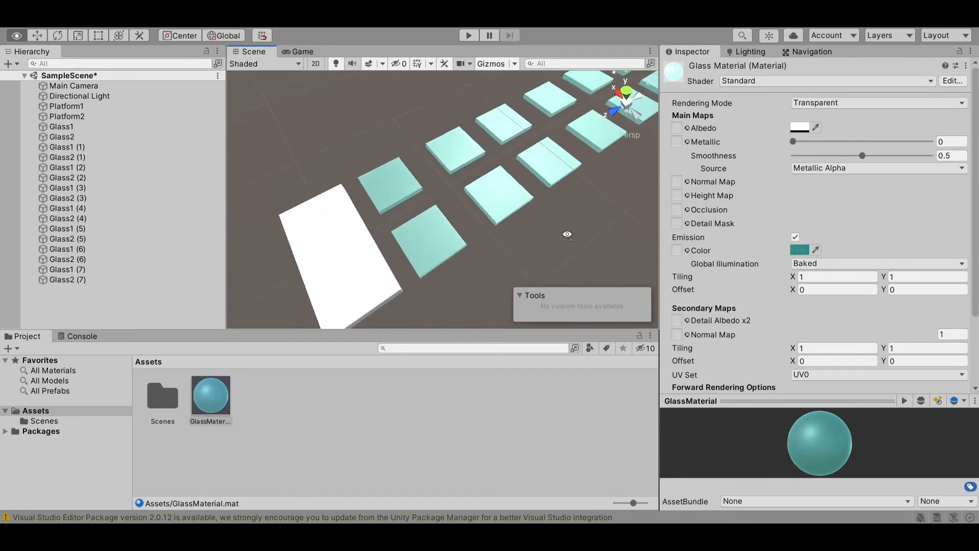
Remove the last glass tile's collider, give the test cube a Rigidbody, and press Play
left_click(66, 279)
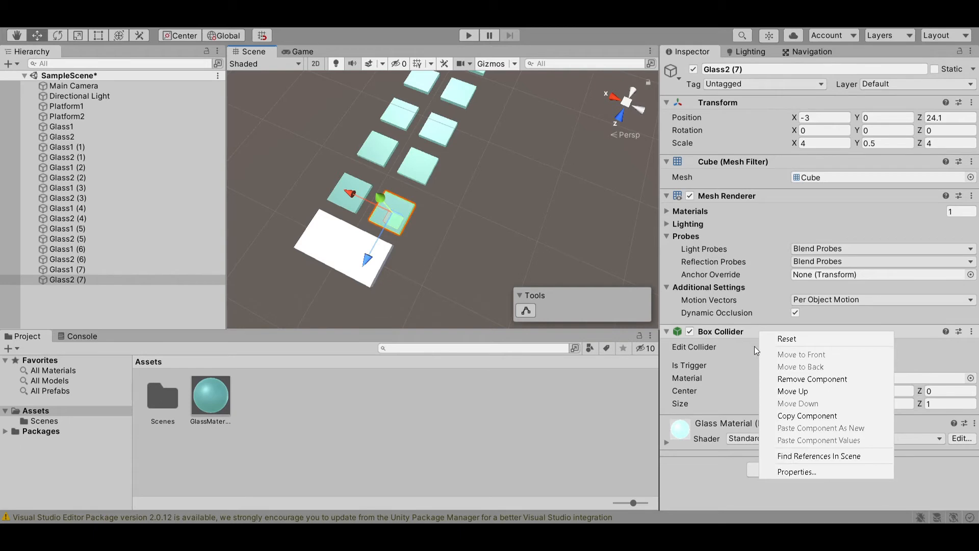
left_click(812, 379)
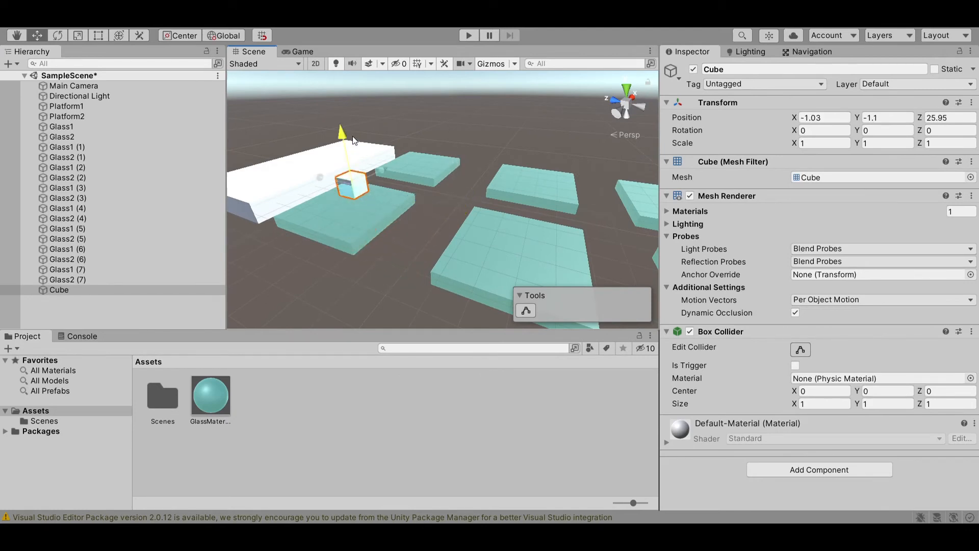
type("rig")
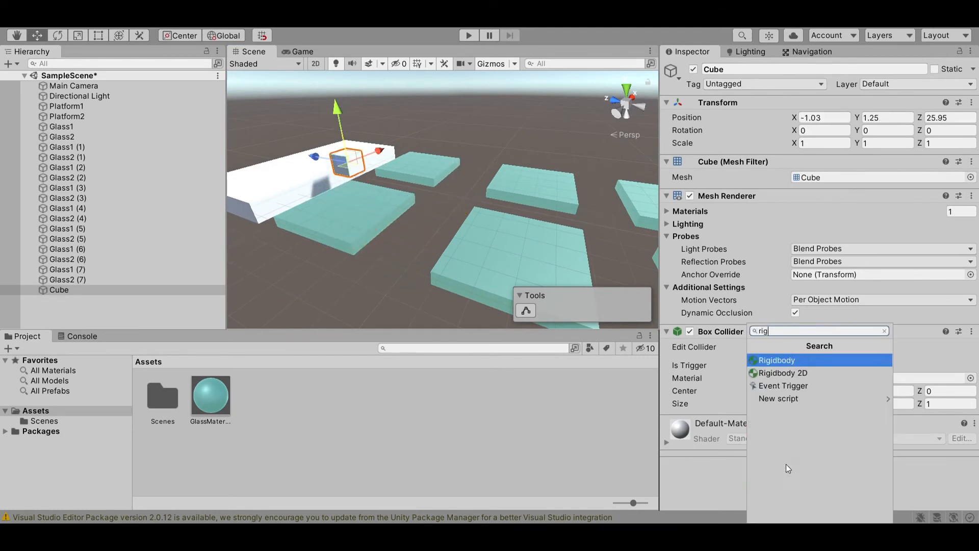
left_click(776, 359)
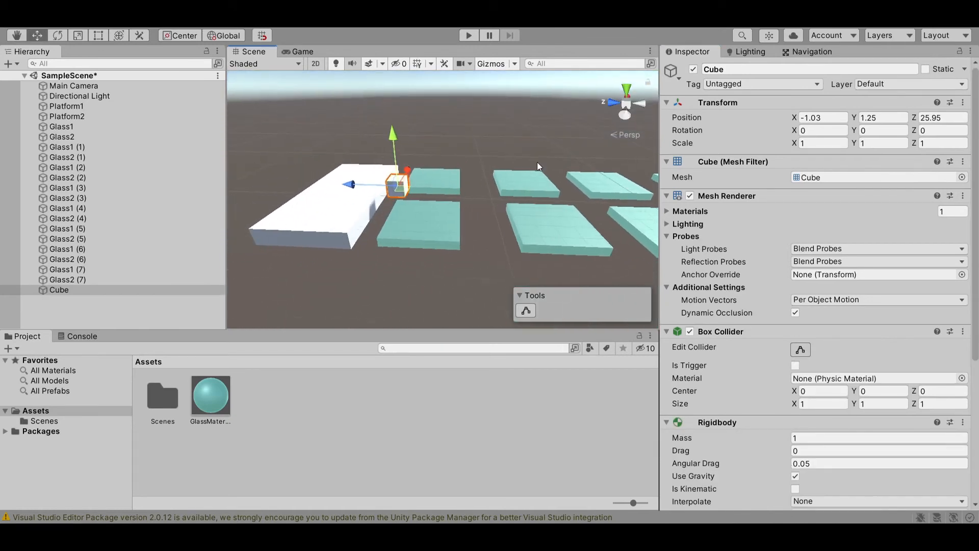
left_click(468, 35)
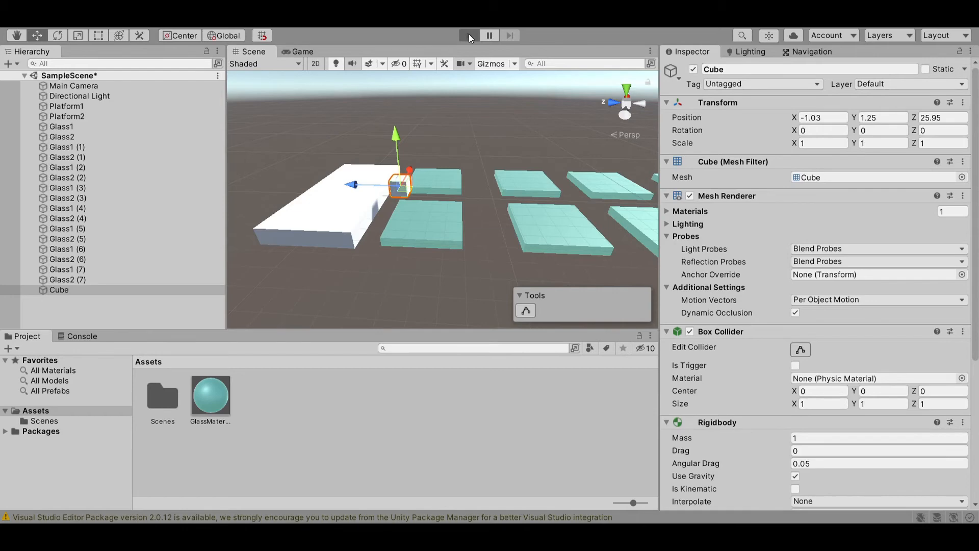
left_click(468, 36)
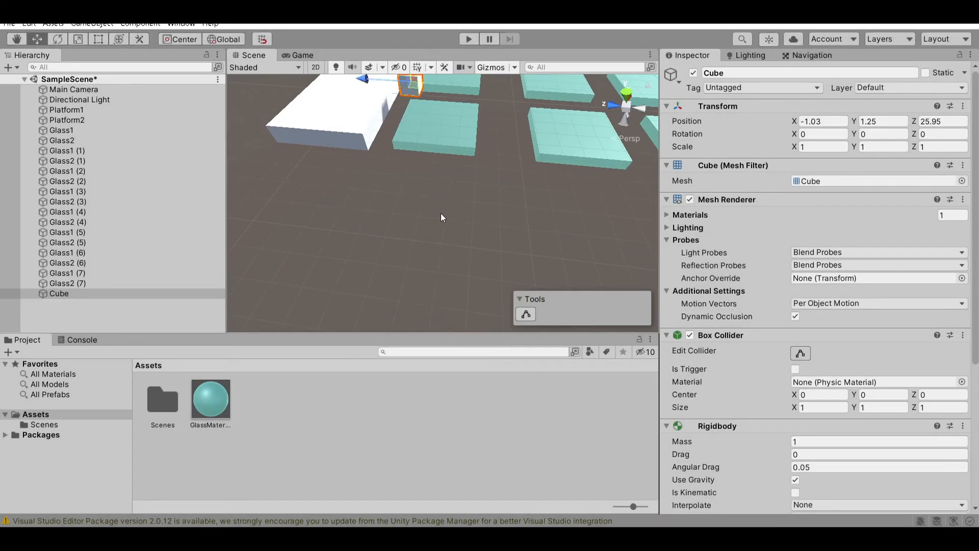
Delete the test Cube and remove the Box Collider from seven selected glass tiles
right_click(59, 293)
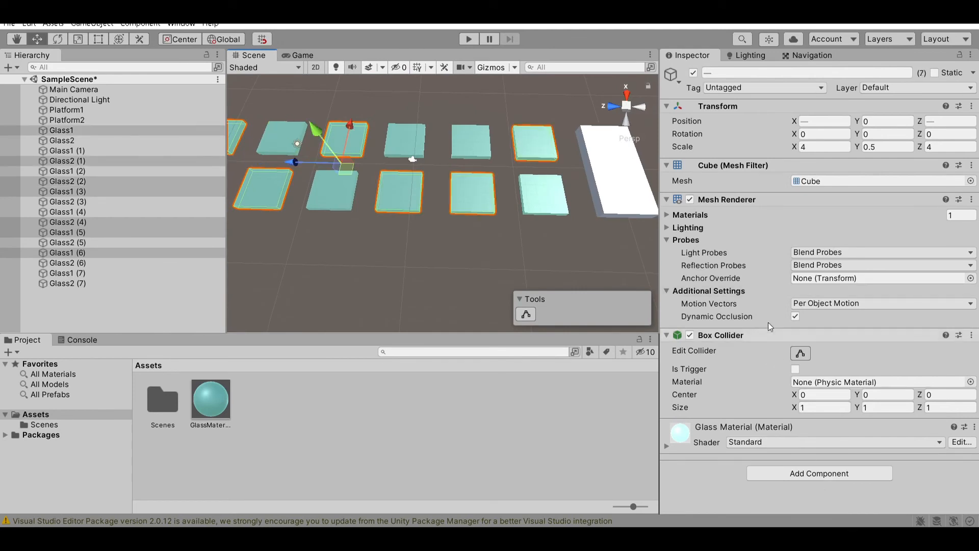
left_click(971, 334)
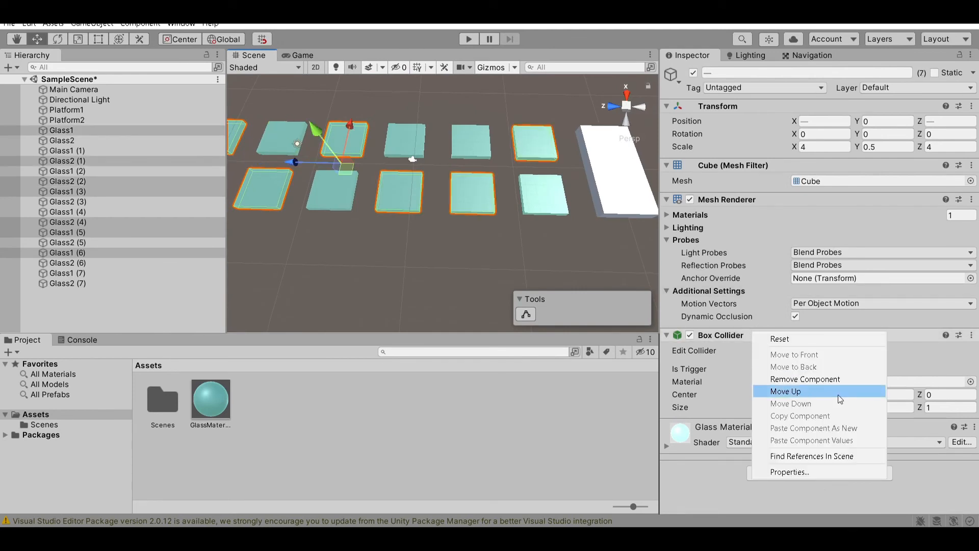
left_click(805, 379)
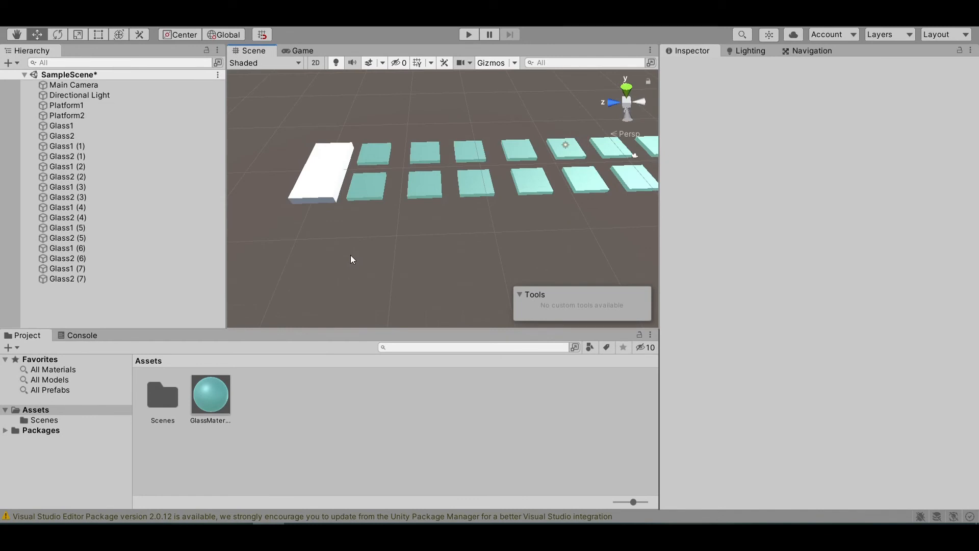
mouse_move(350, 294)
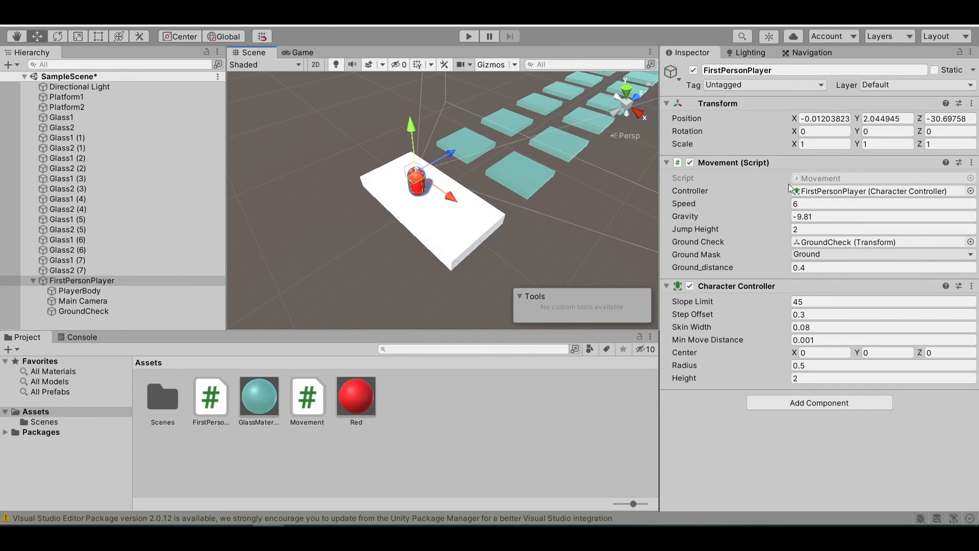
Set the FirstPersonPlayer's Movement Speed to 6 and check a glass tile's layer
left_click(881, 204)
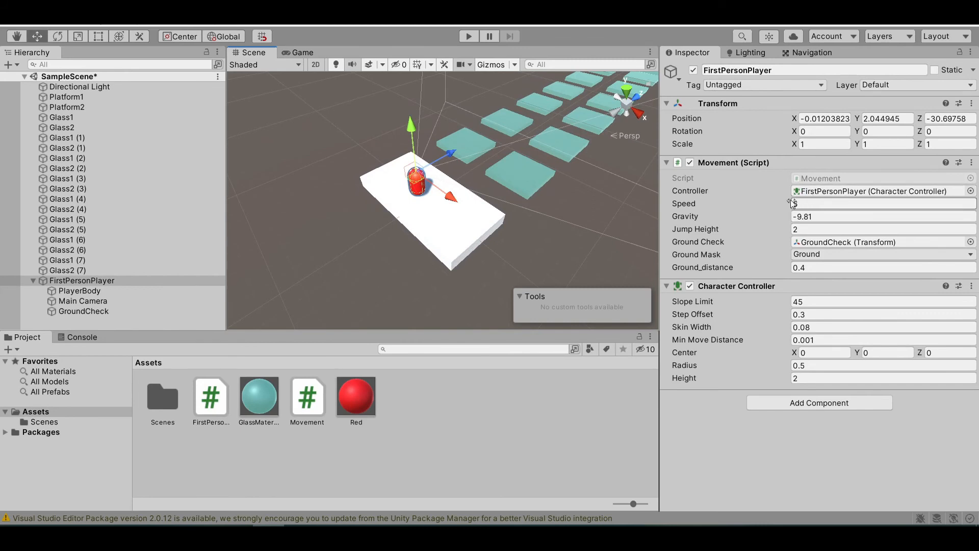
type("6")
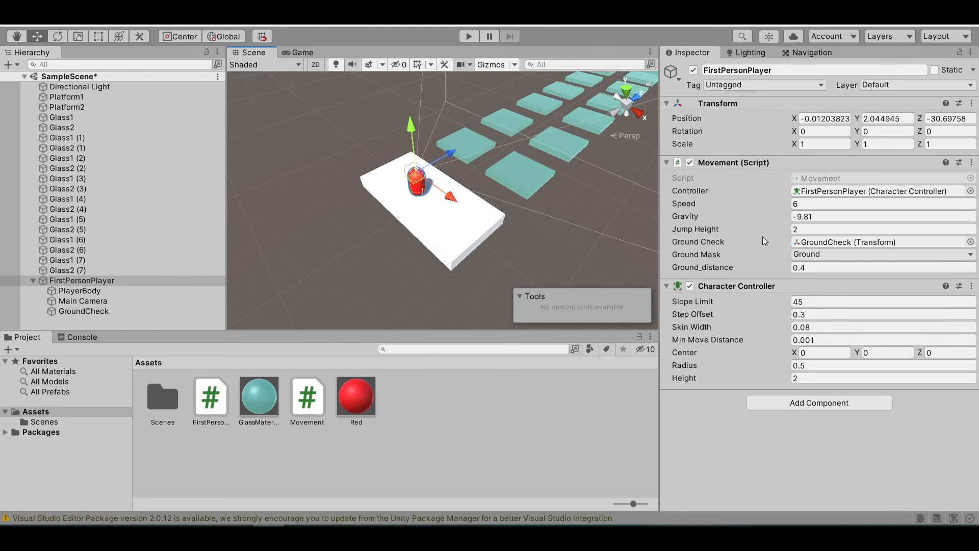
mouse_move(581, 220)
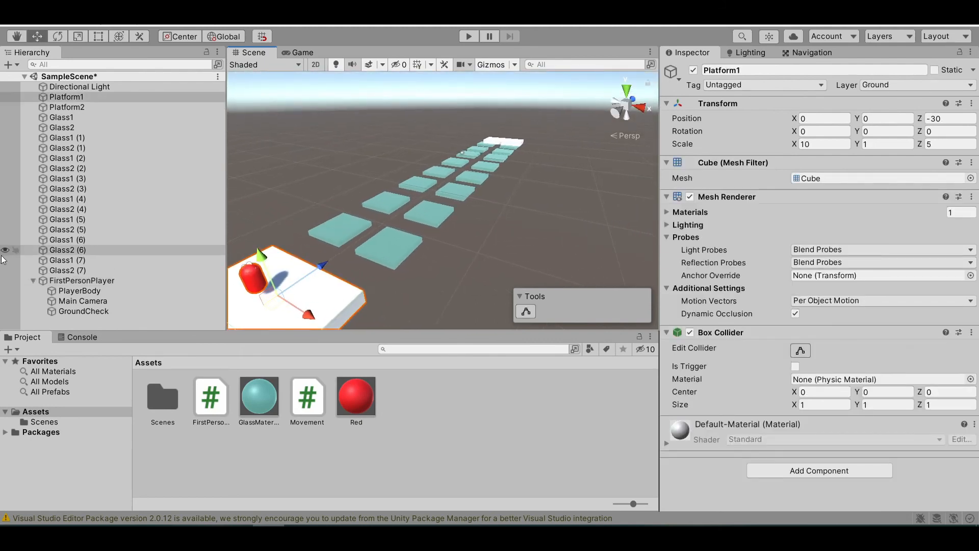
left_click(66, 107)
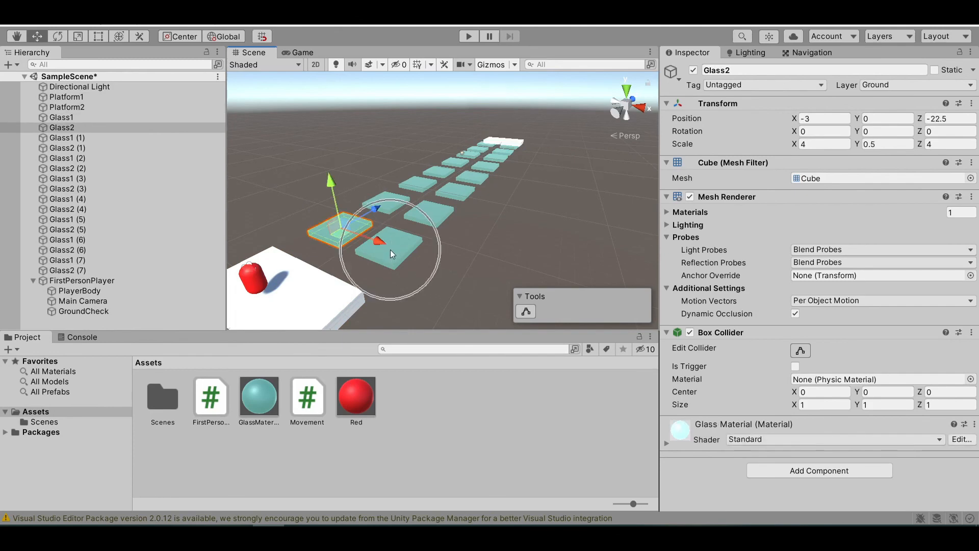
left_click(66, 148)
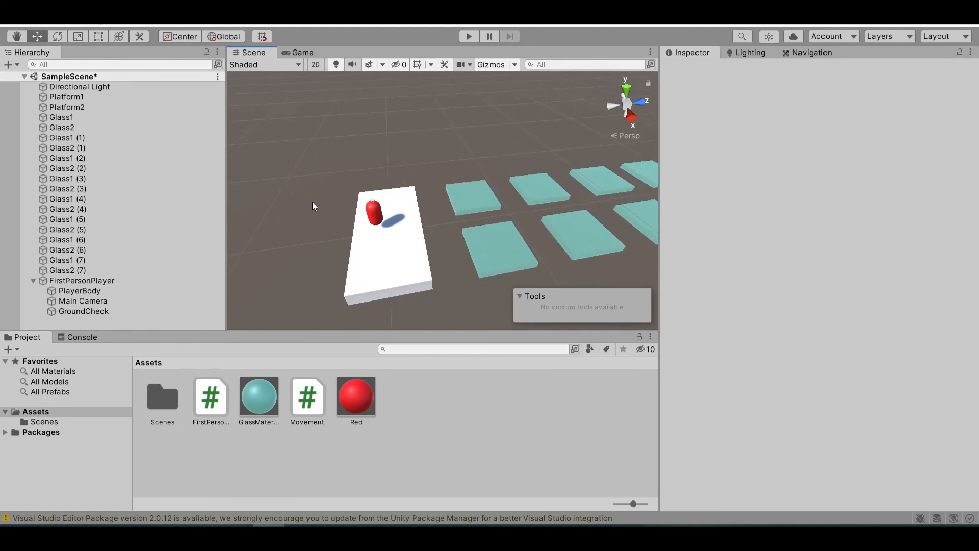
Enter Play mode to test the glass bridge from the first-person view
left_click(468, 37)
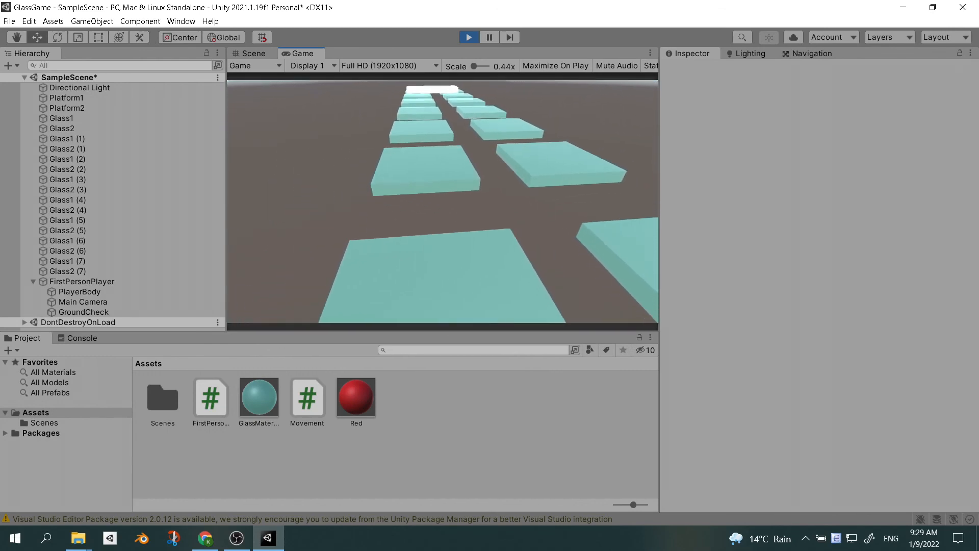
Bring up the Windows Start menu
left_click(12, 538)
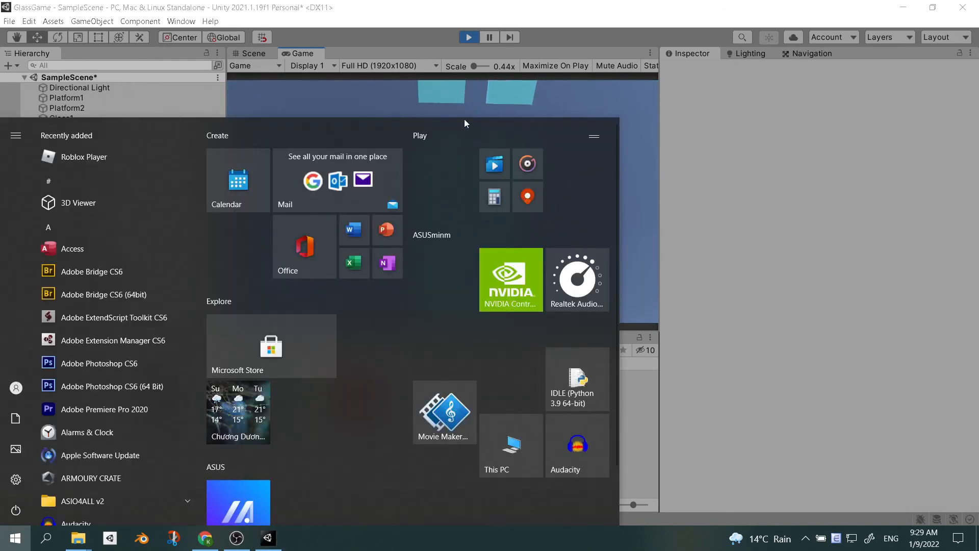